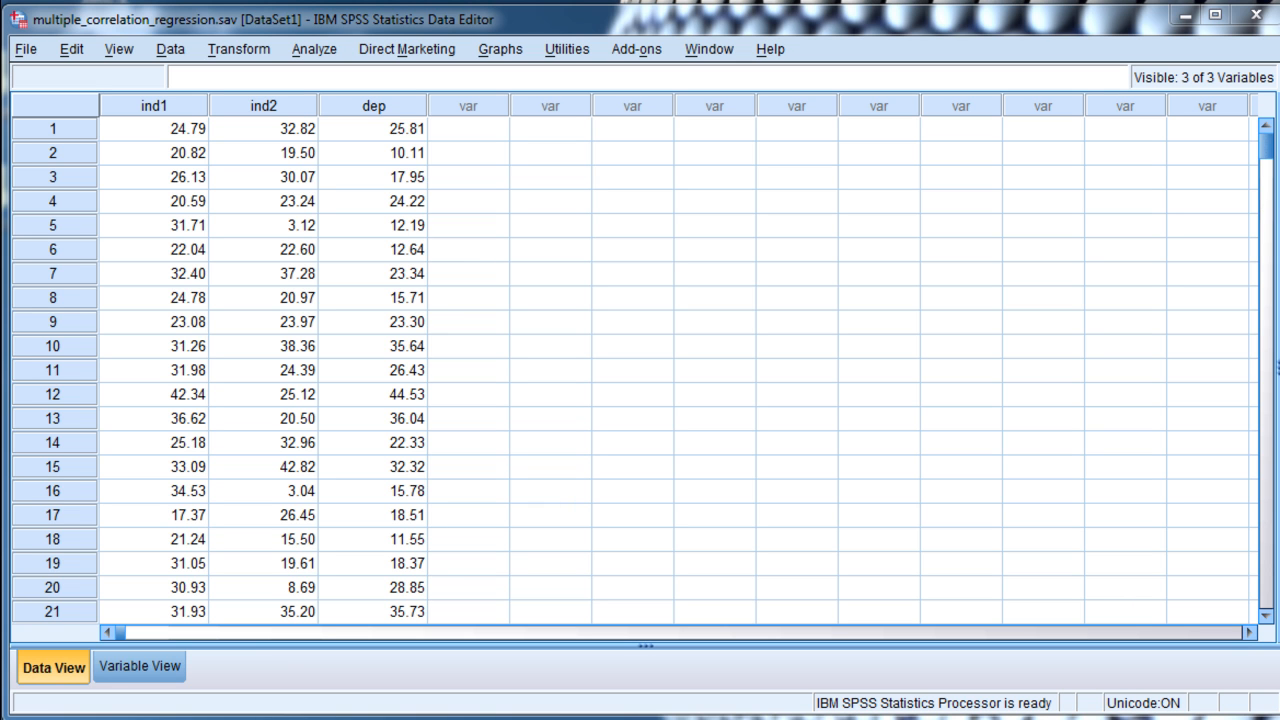
pyautogui.moveTo(284, 384)
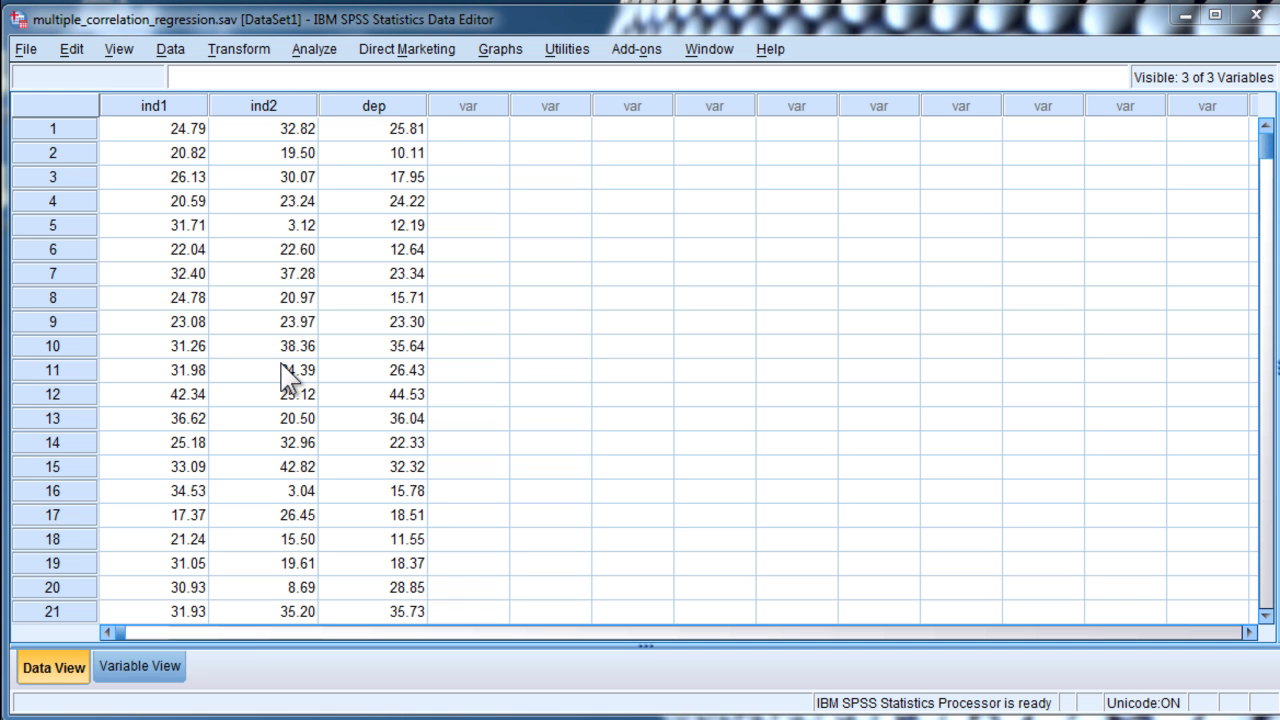
# Review the ind1, ind2 and dep variables in the Data Editor.
pyautogui.click(152, 104)
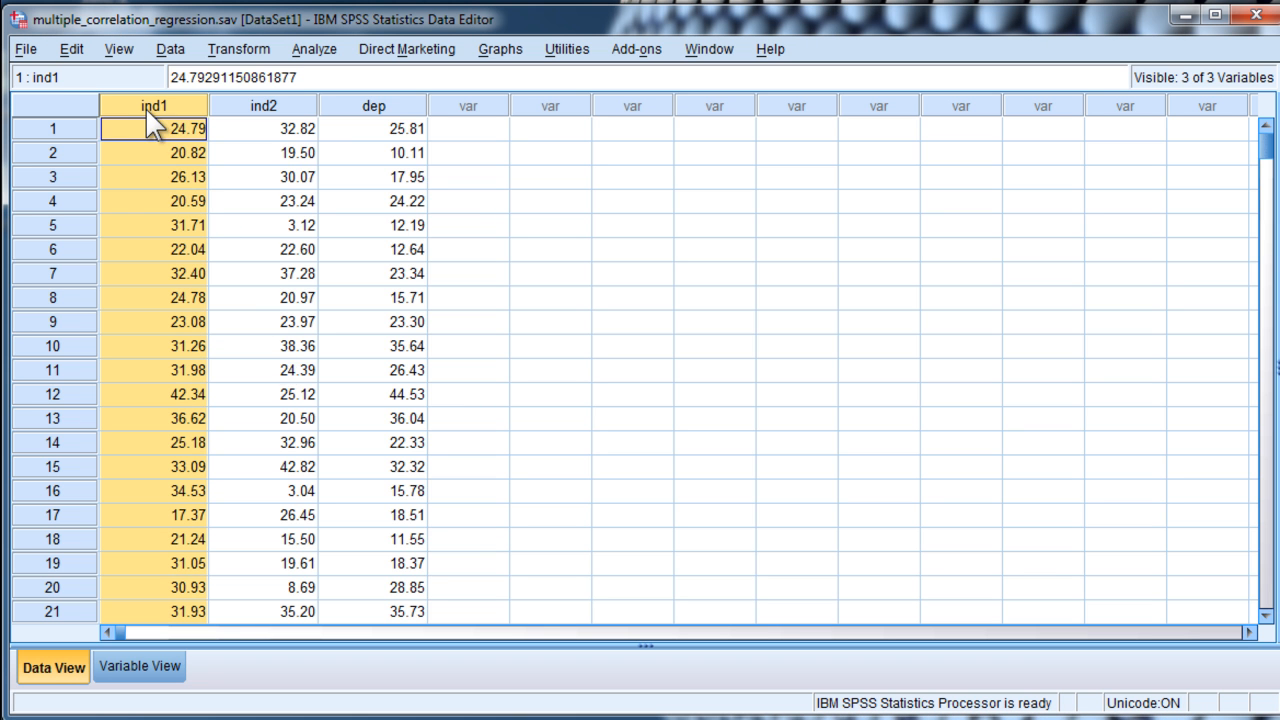
pyautogui.click(270, 128)
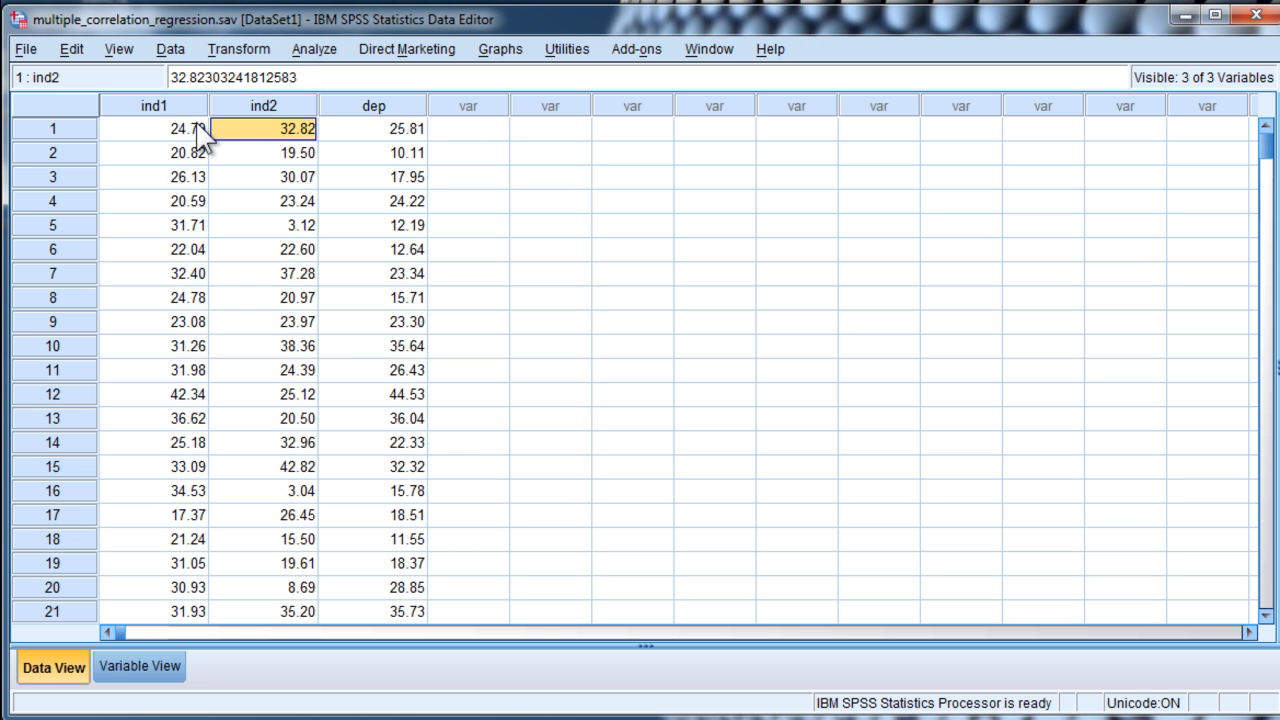
pyautogui.click(382, 116)
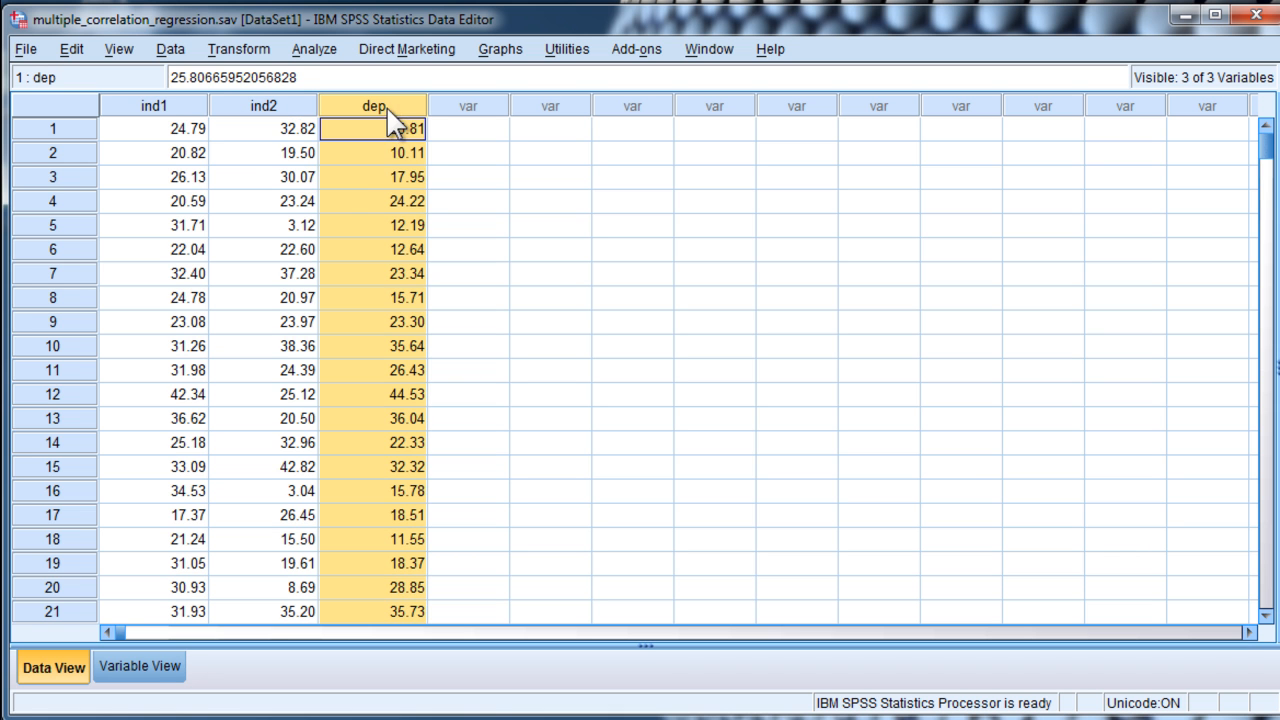
pyautogui.click(256, 130)
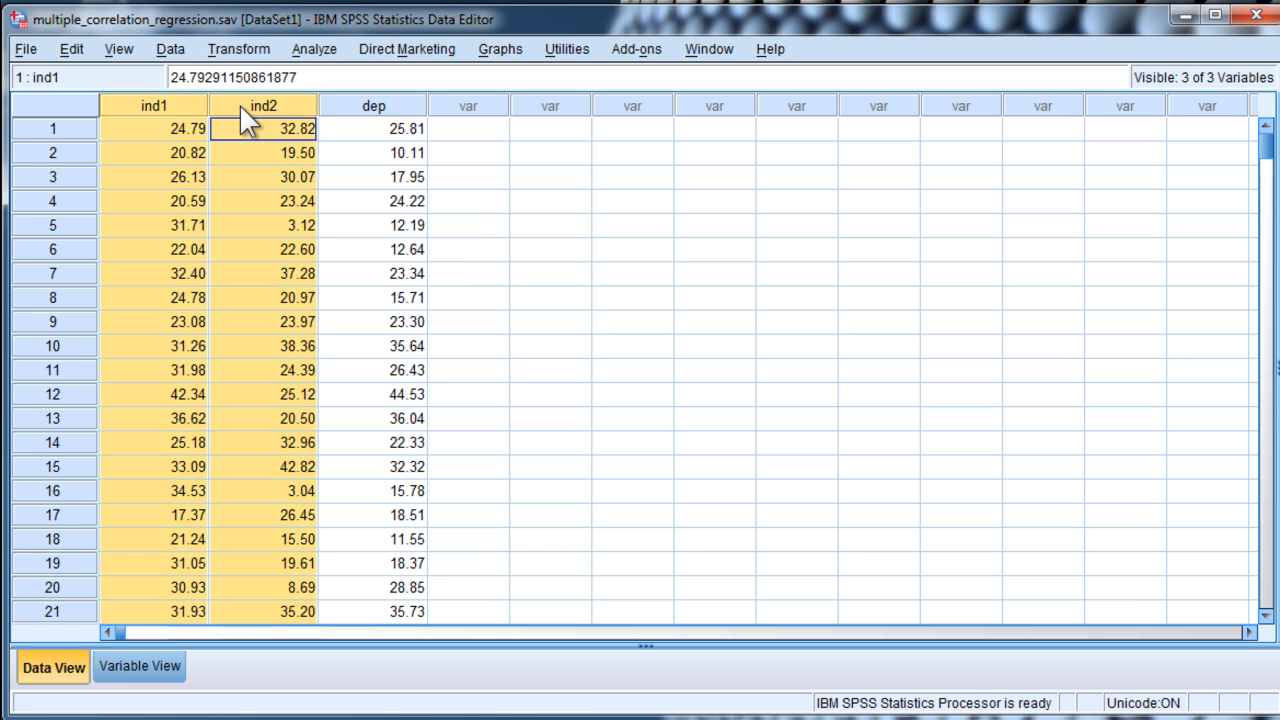
pyautogui.moveTo(236, 128)
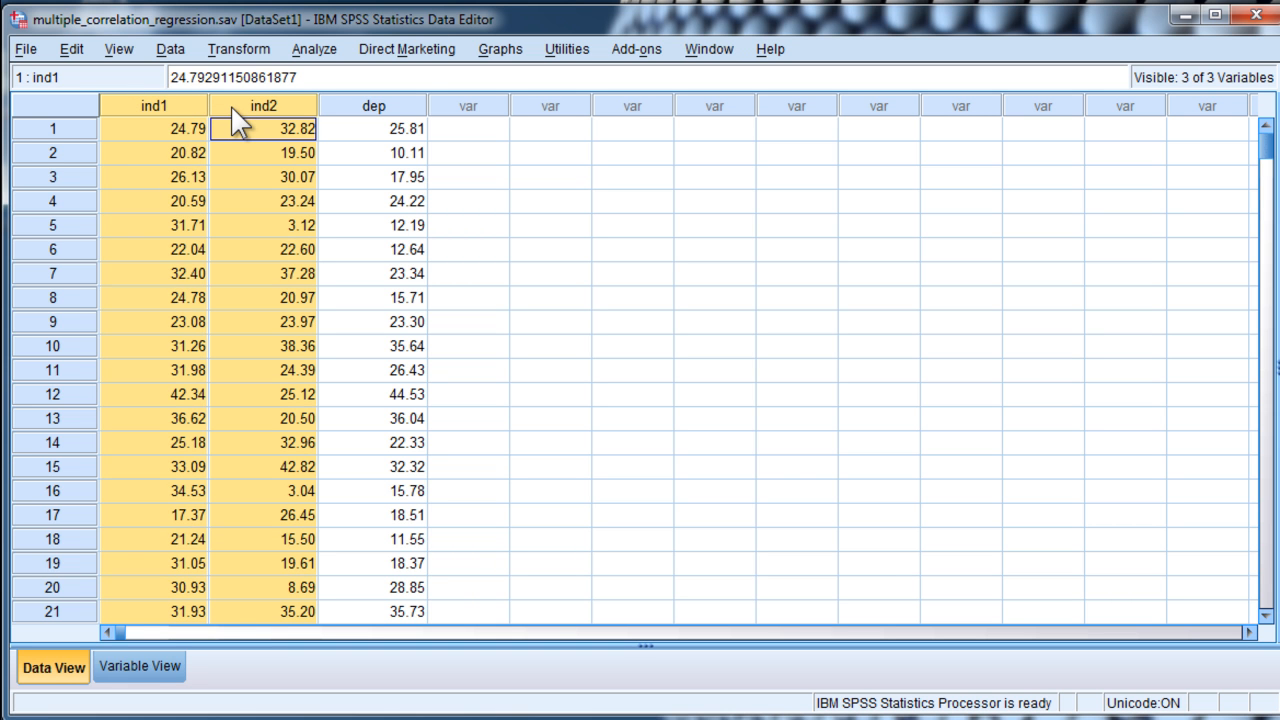
pyautogui.click(372, 128)
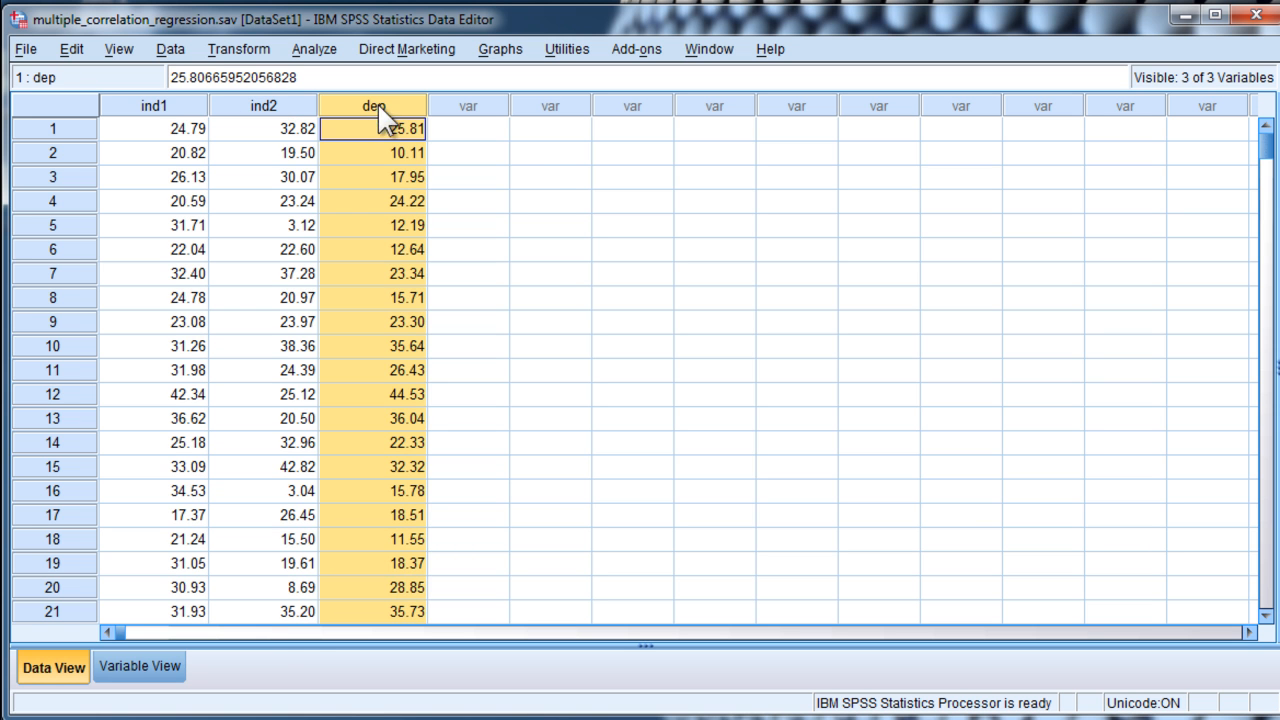
# Run a Bivariate Pearson correlation on ind1, ind2 and dep.
pyautogui.click(310, 50)
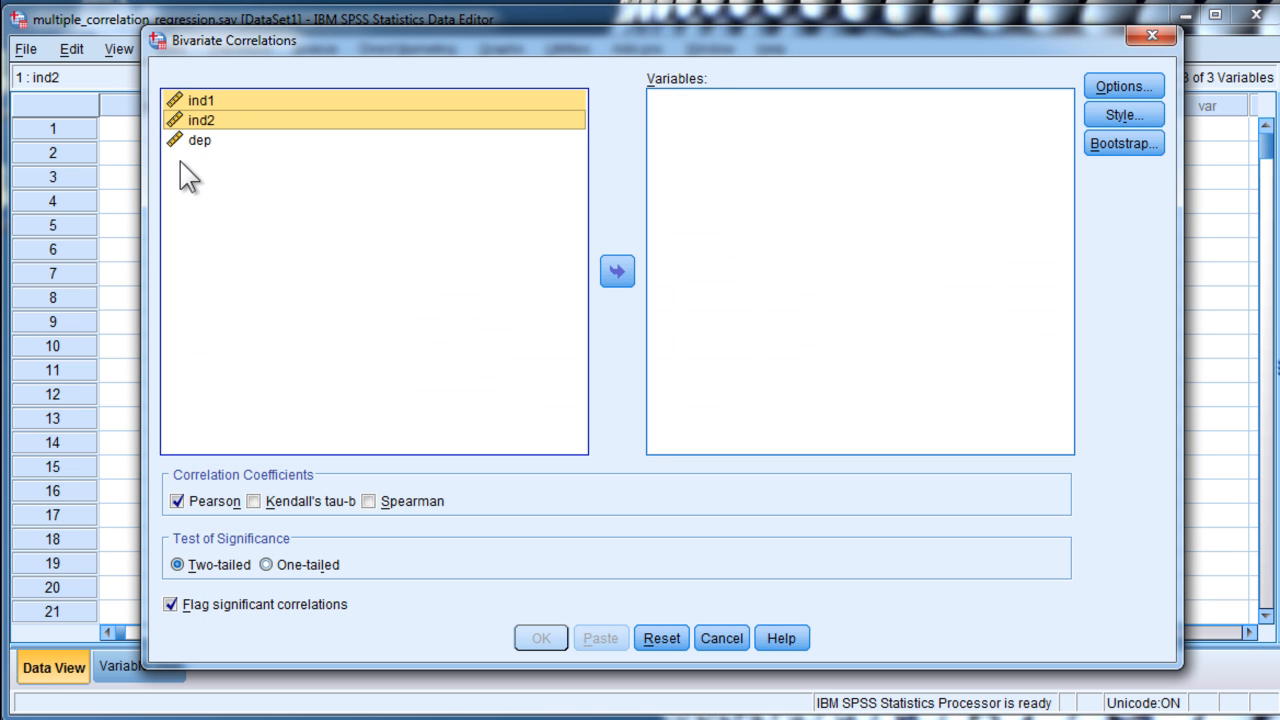
pyautogui.click(618, 272)
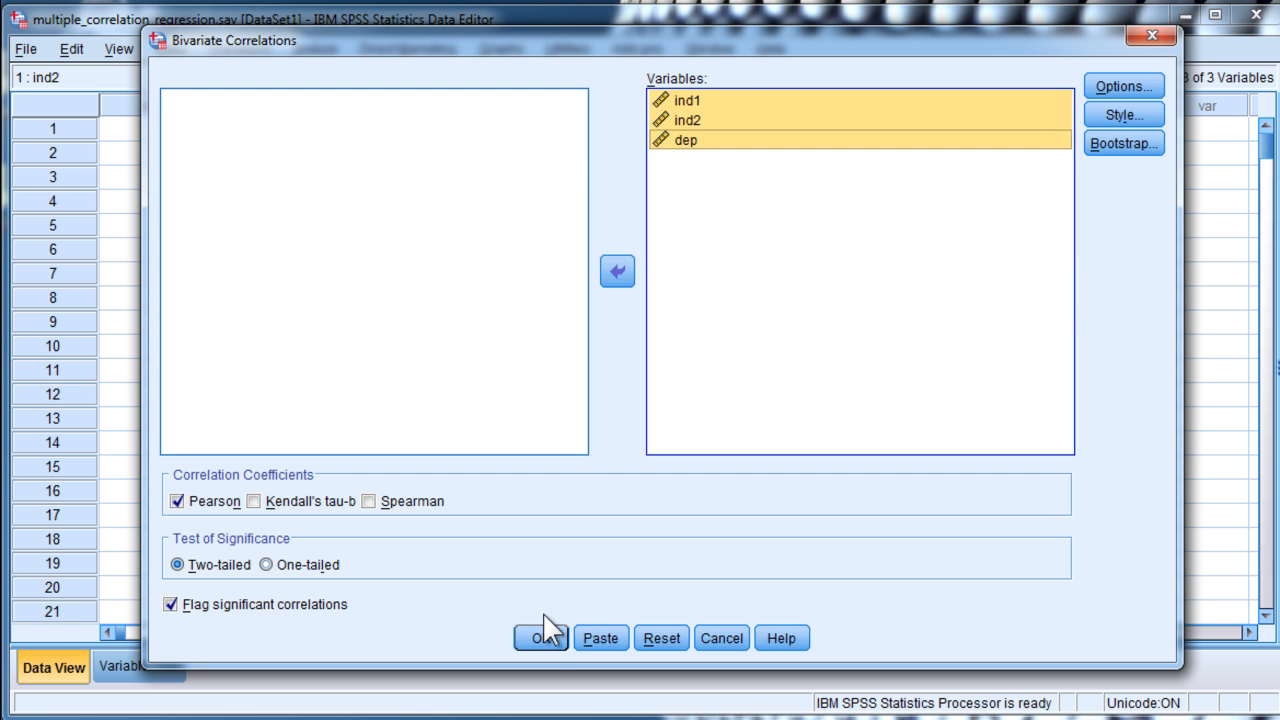
pyautogui.click(540, 636)
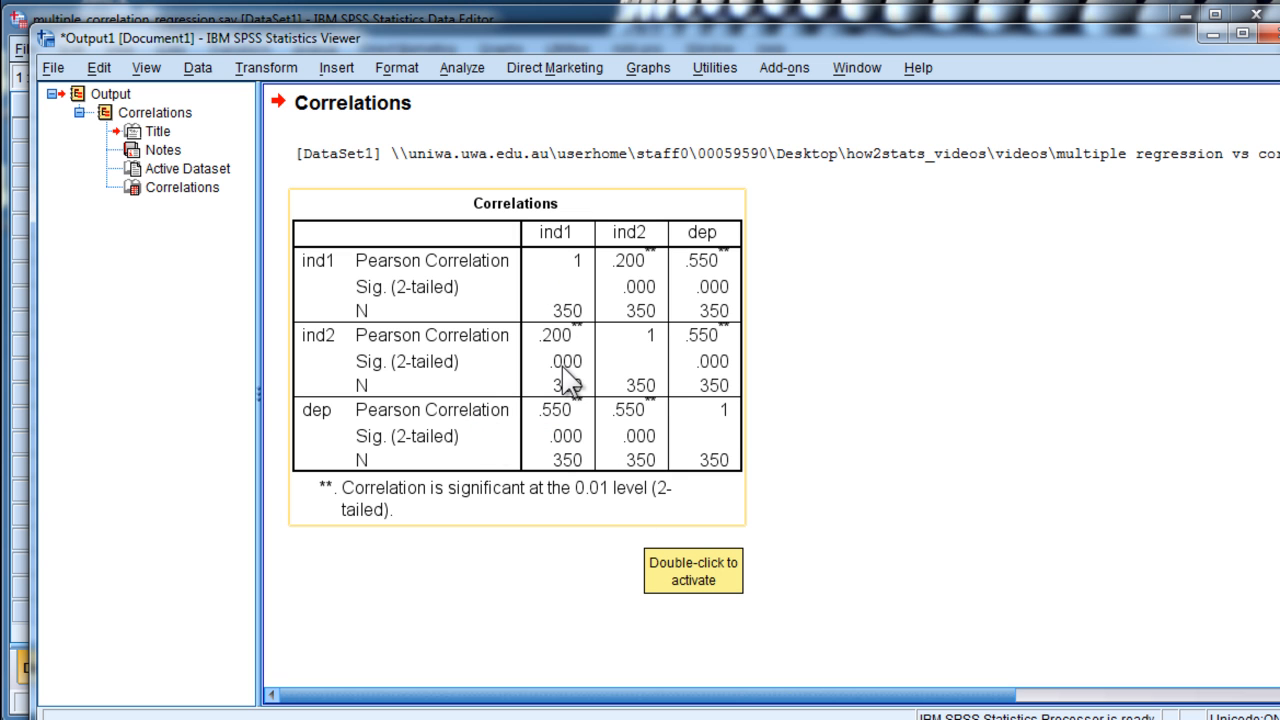
pyautogui.moveTo(548, 360)
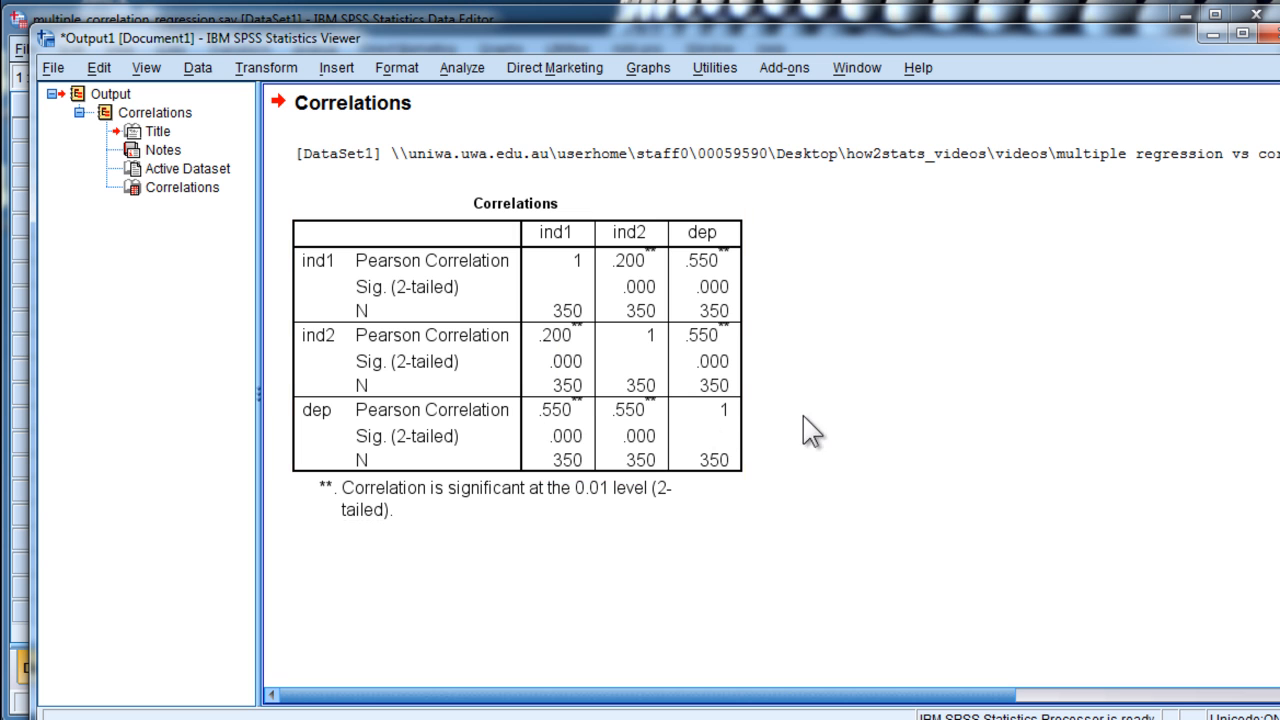
pyautogui.moveTo(604, 442)
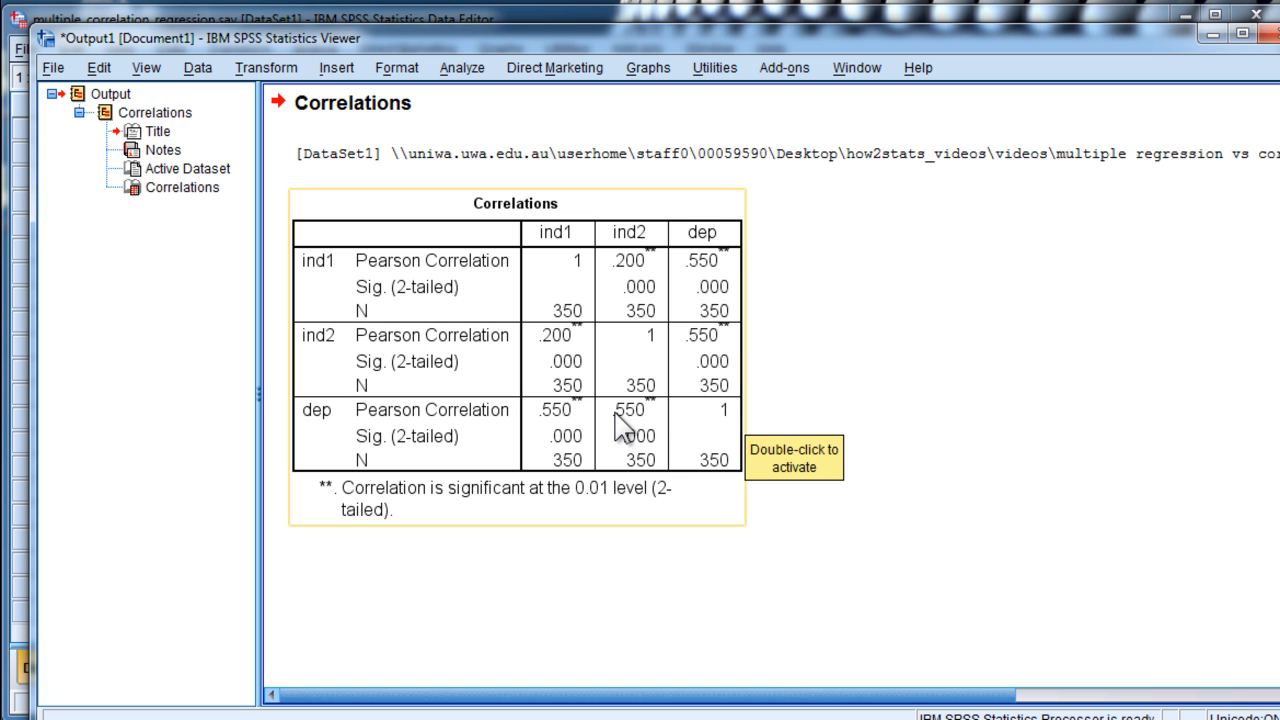
pyautogui.moveTo(676, 448)
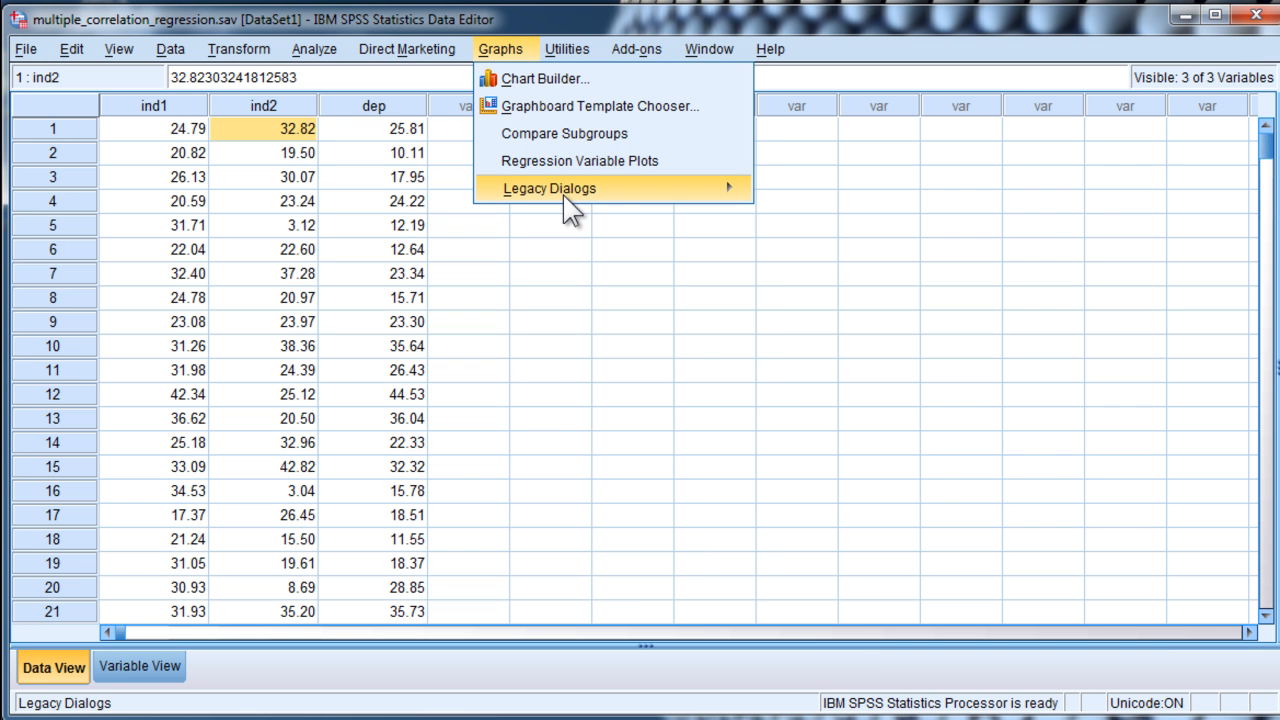
# Create a simple scatterplot with dep on the Y axis and ind1 on the X axis.
pyautogui.click(548, 188)
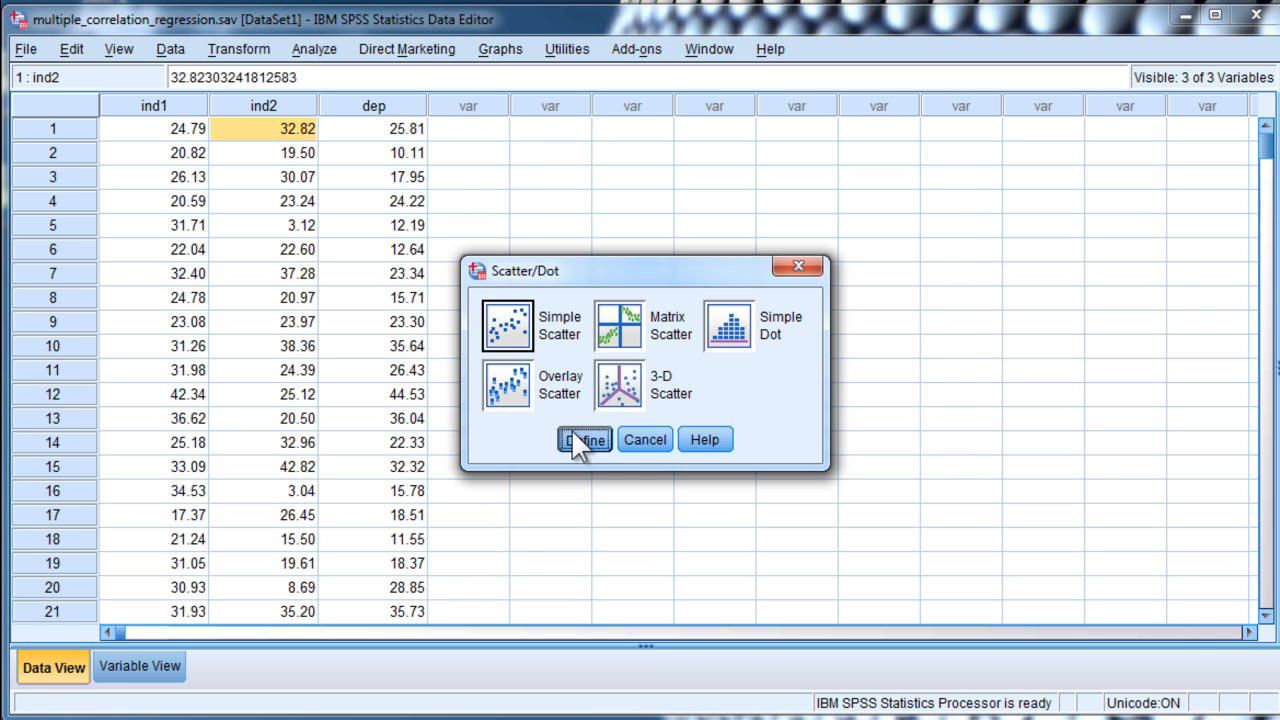
pyautogui.click(576, 440)
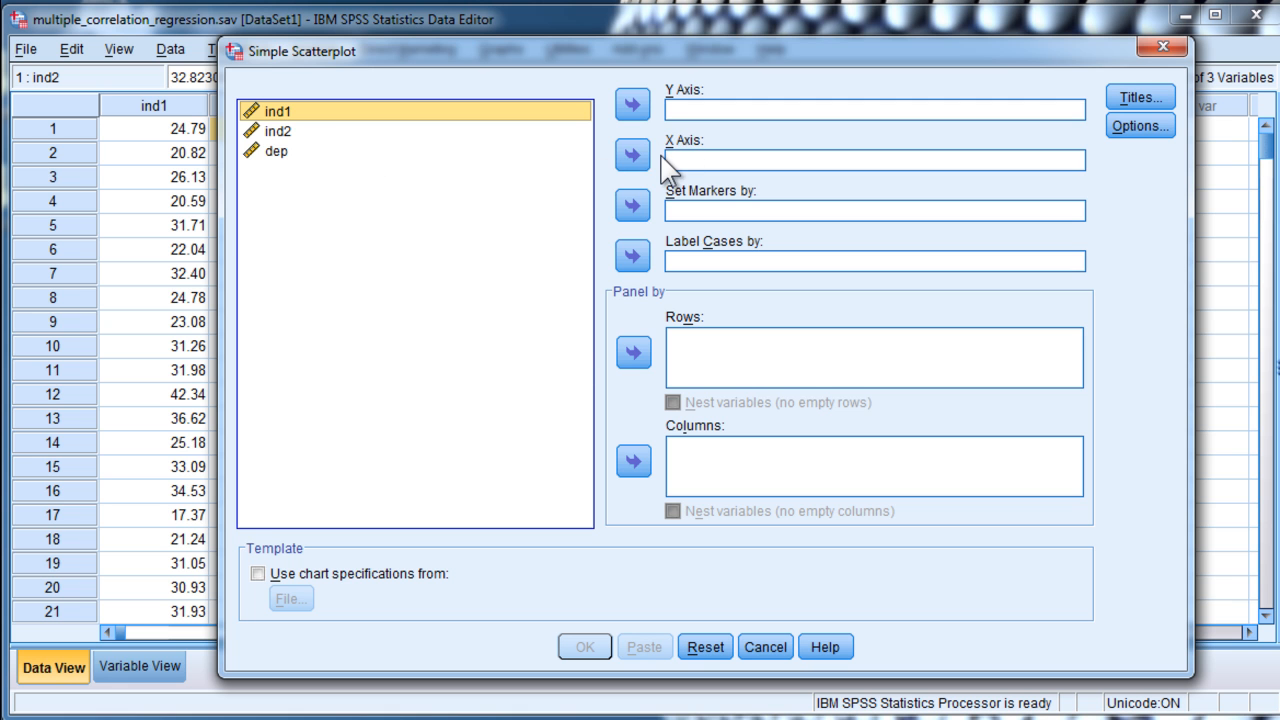
pyautogui.click(628, 156)
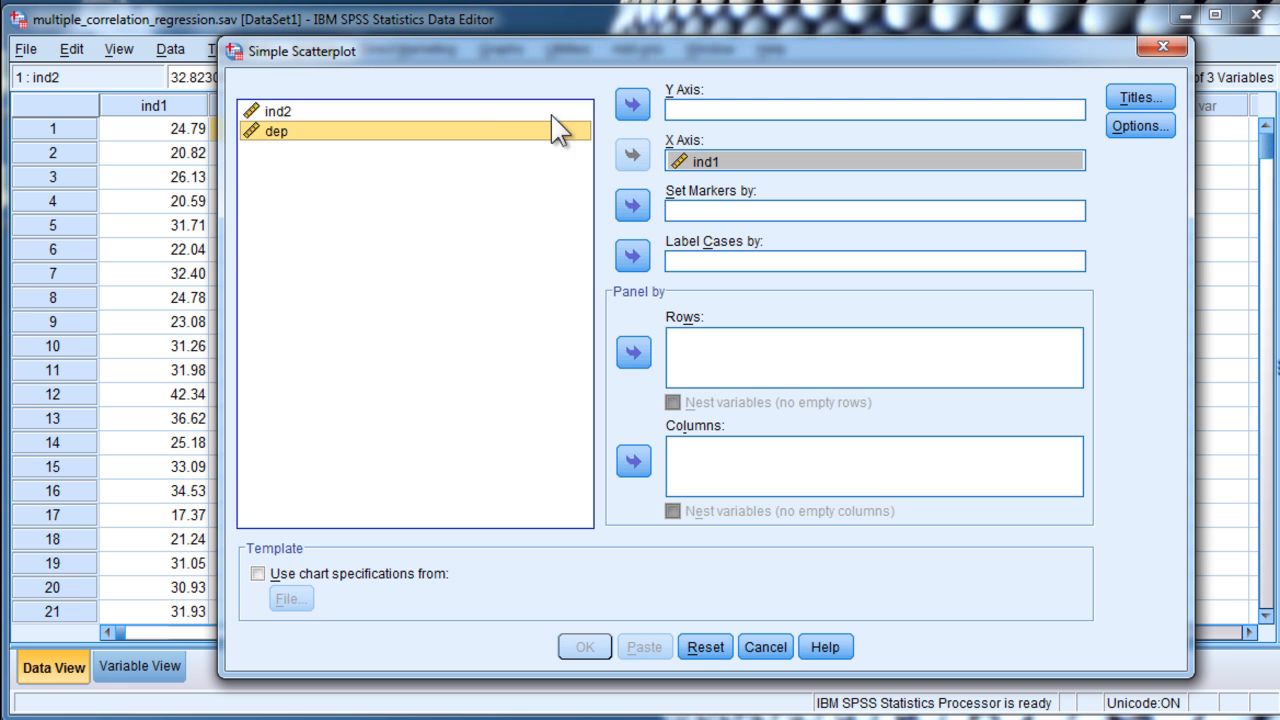
pyautogui.click(584, 648)
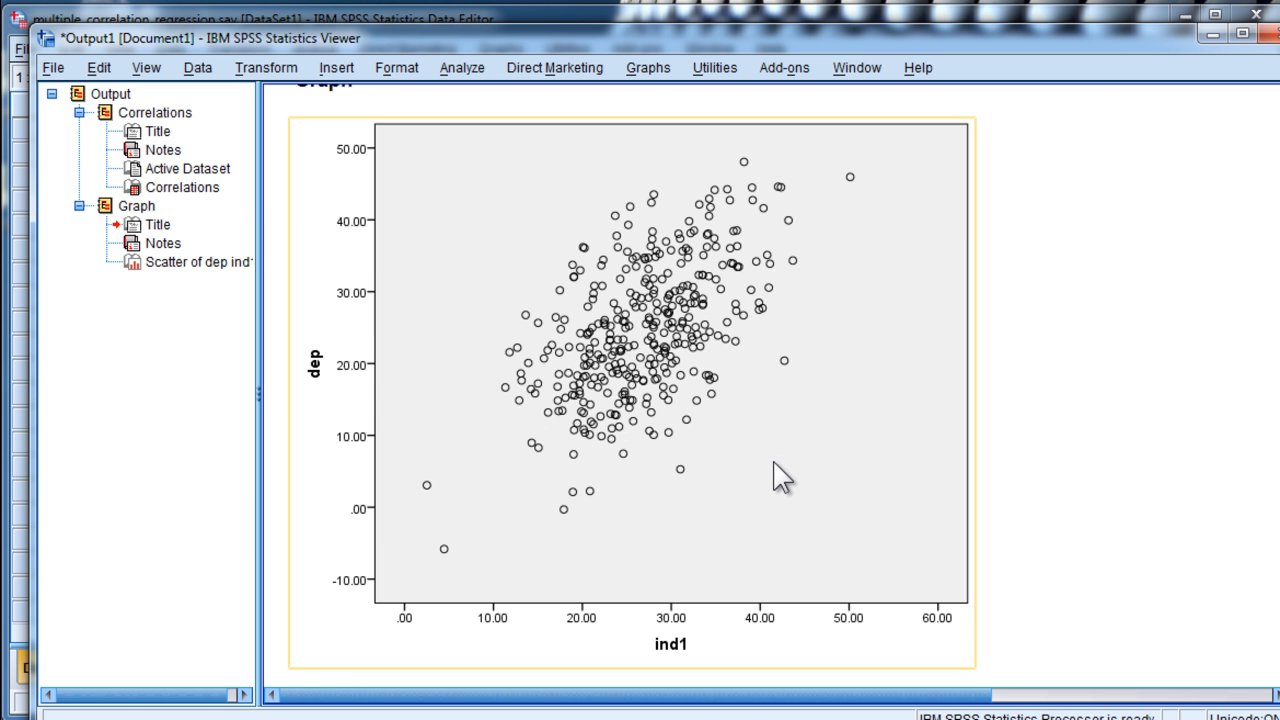
pyautogui.moveTo(704, 380)
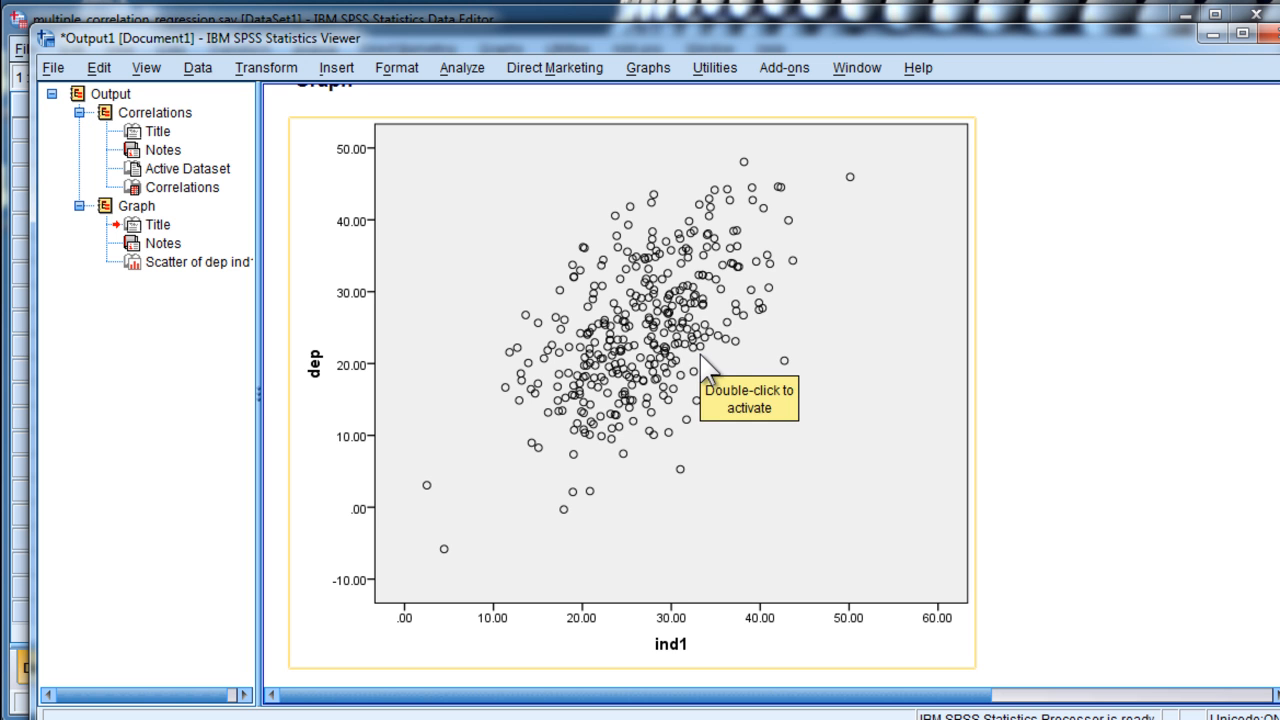
pyautogui.moveTo(856, 414)
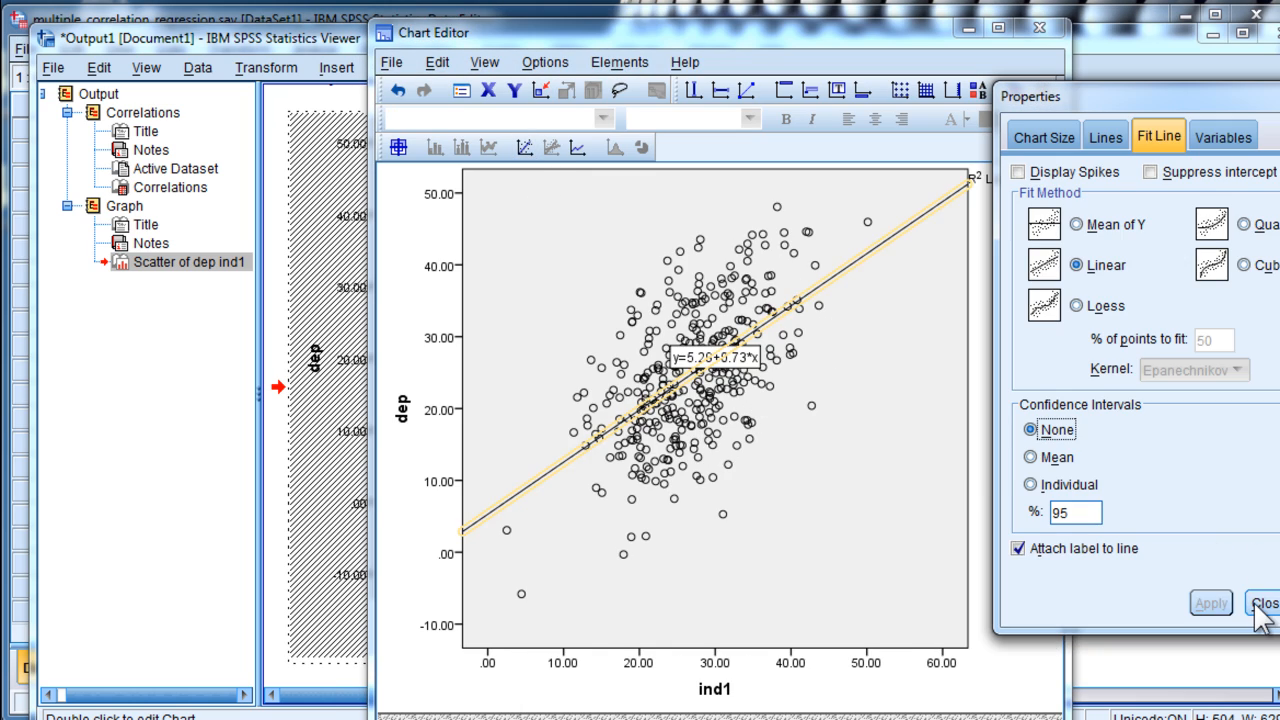
# Add a linear fit line without an equation label to the dep-by-ind1 chart and close the Chart Editor.
pyautogui.click(1016, 548)
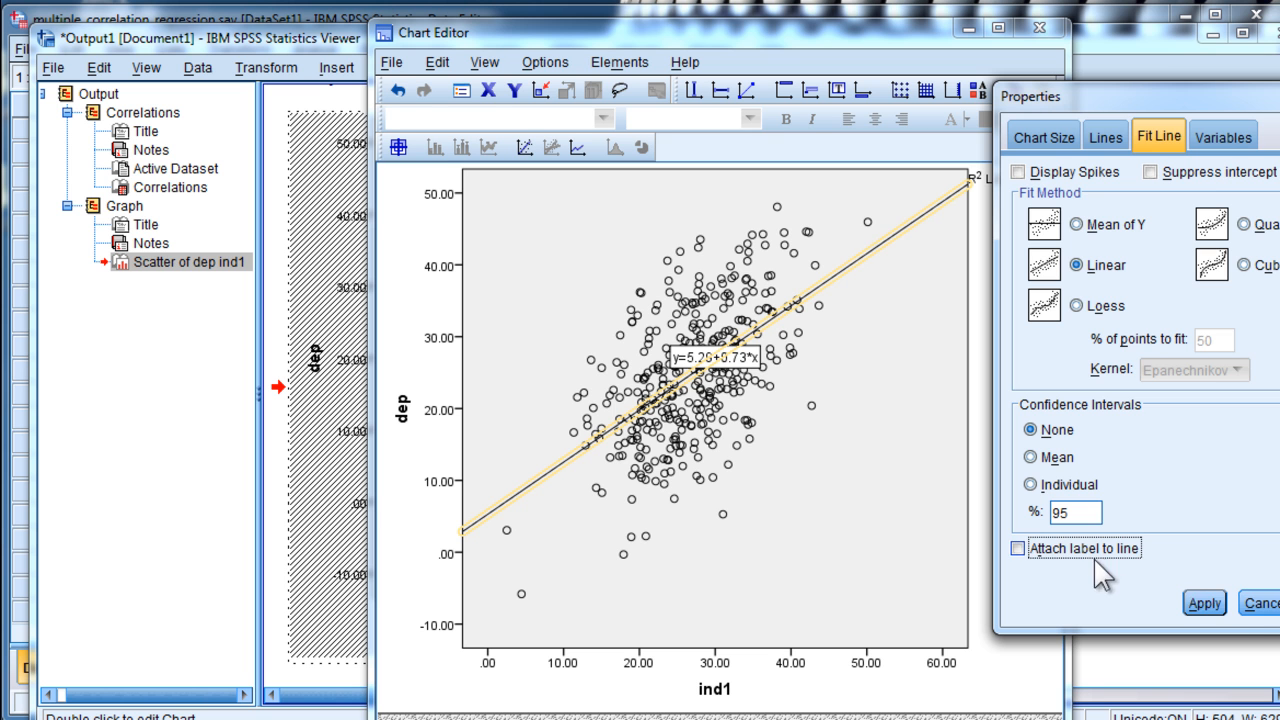
pyautogui.click(1234, 600)
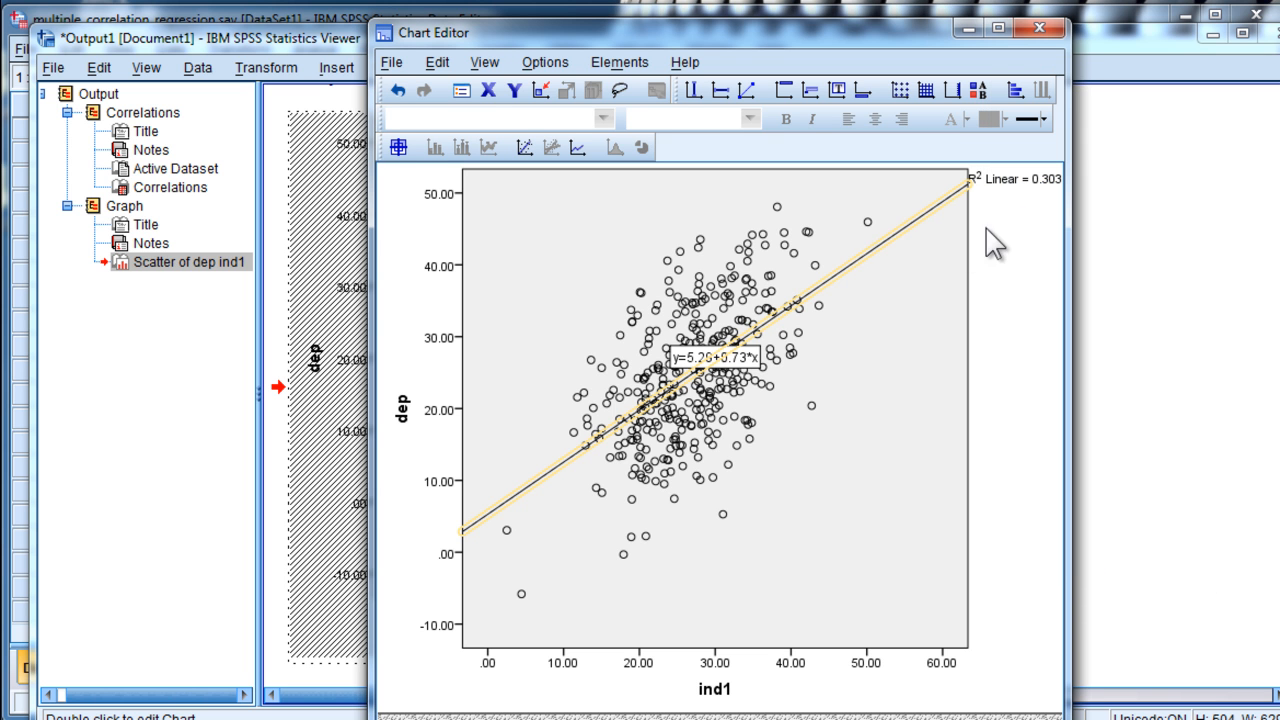
pyautogui.moveTo(1050, 218)
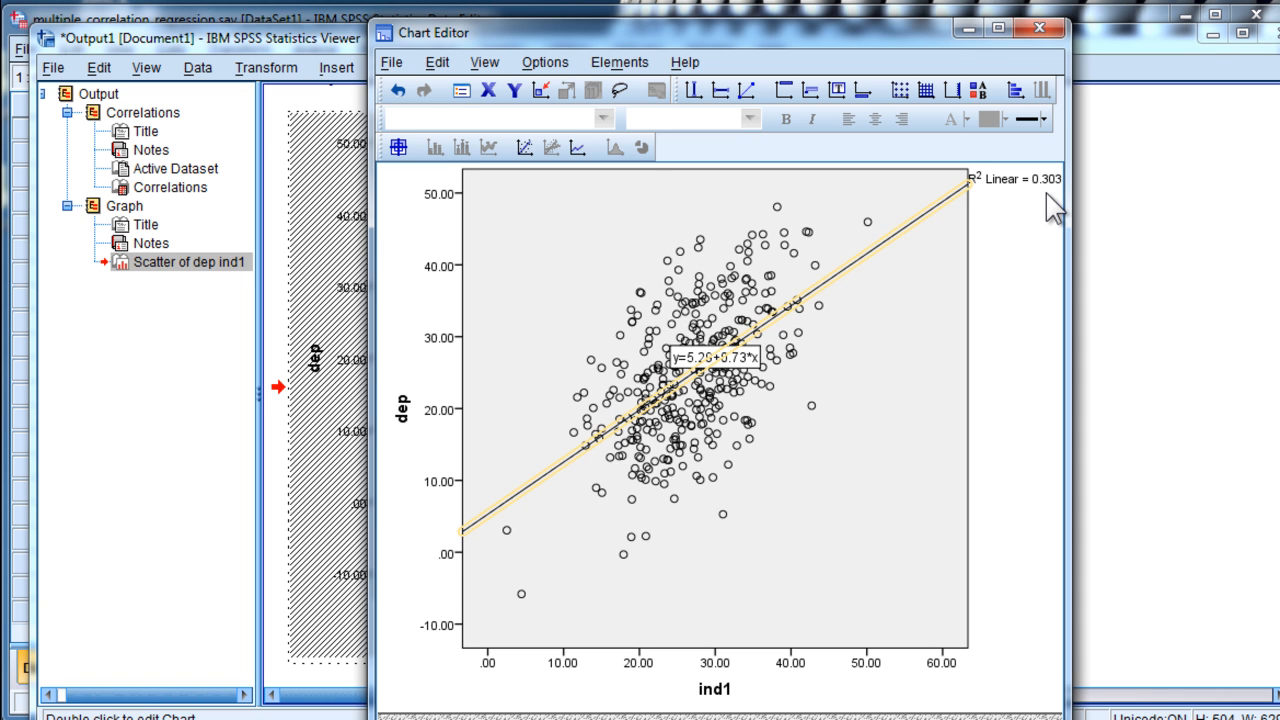
pyautogui.moveTo(960, 230)
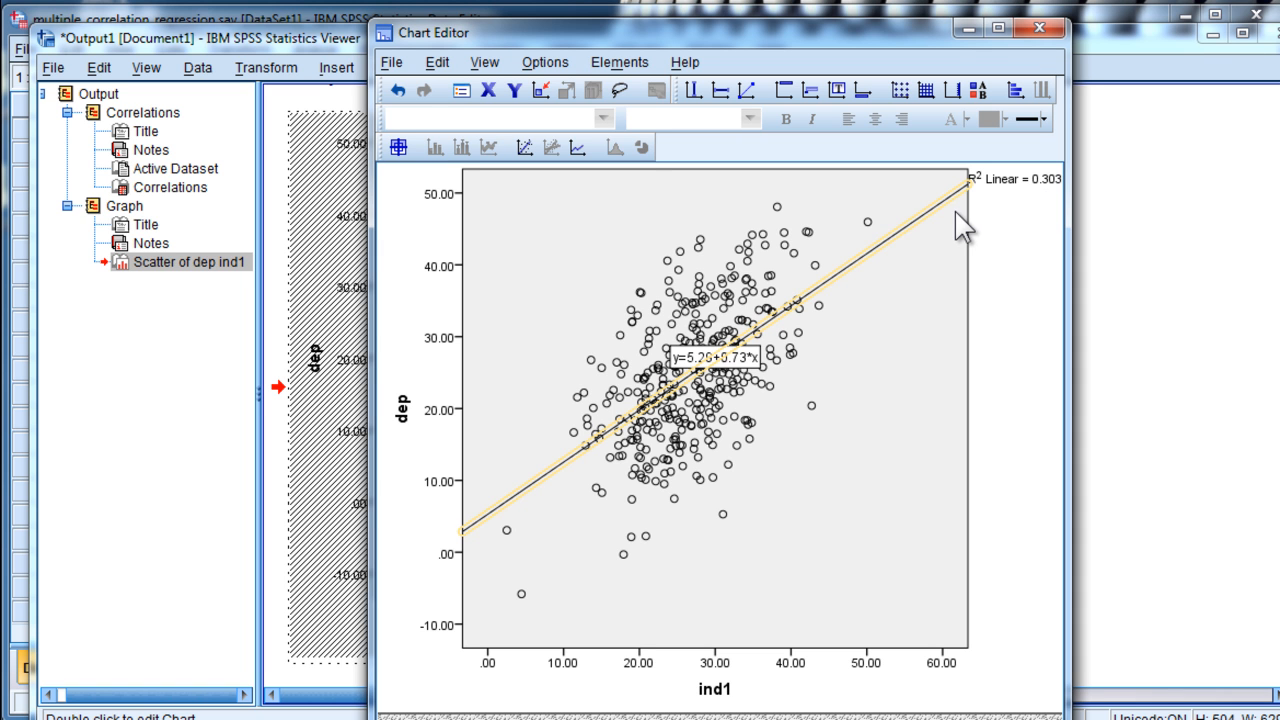
pyautogui.moveTo(816, 300)
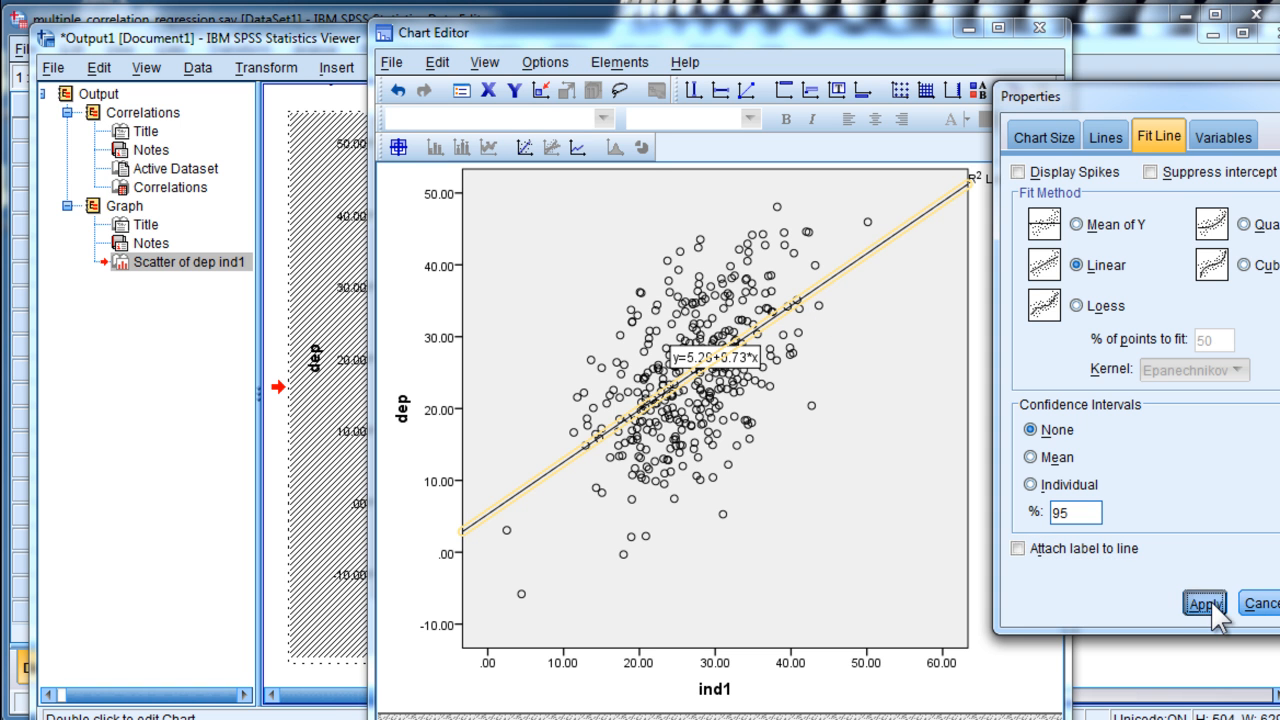
pyautogui.click(1204, 604)
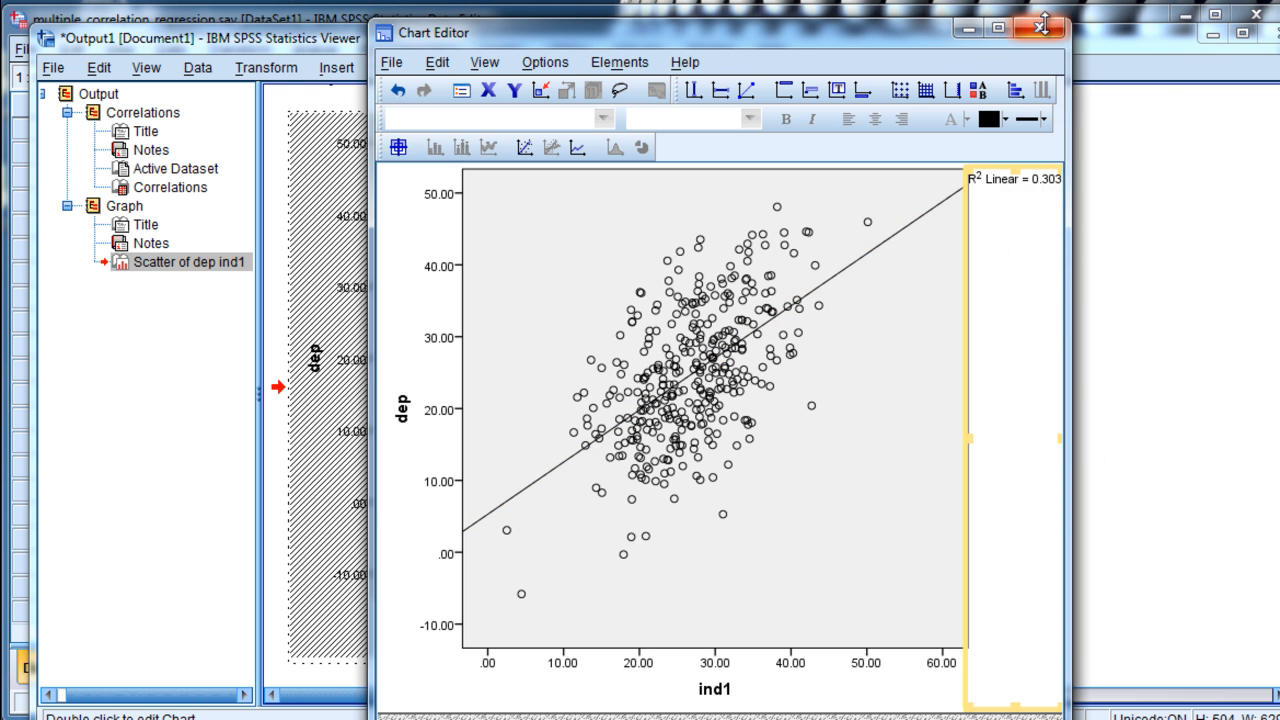
pyautogui.click(1040, 24)
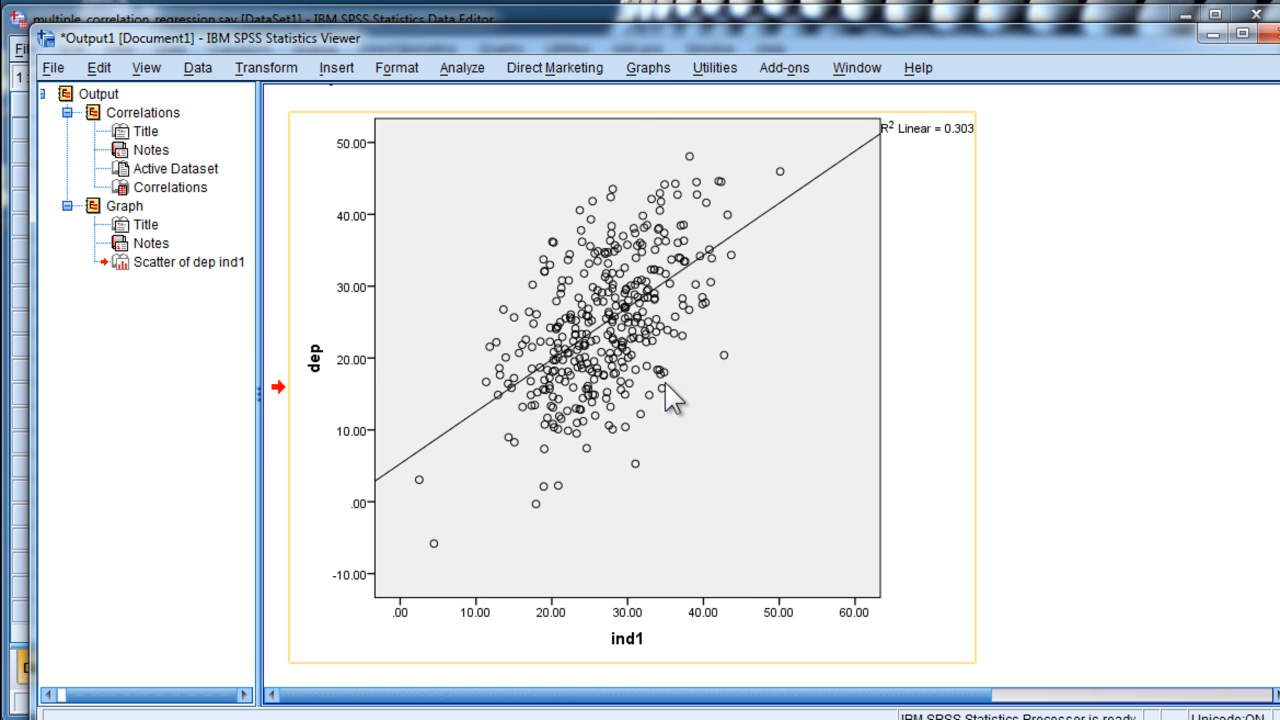
pyautogui.click(640, 68)
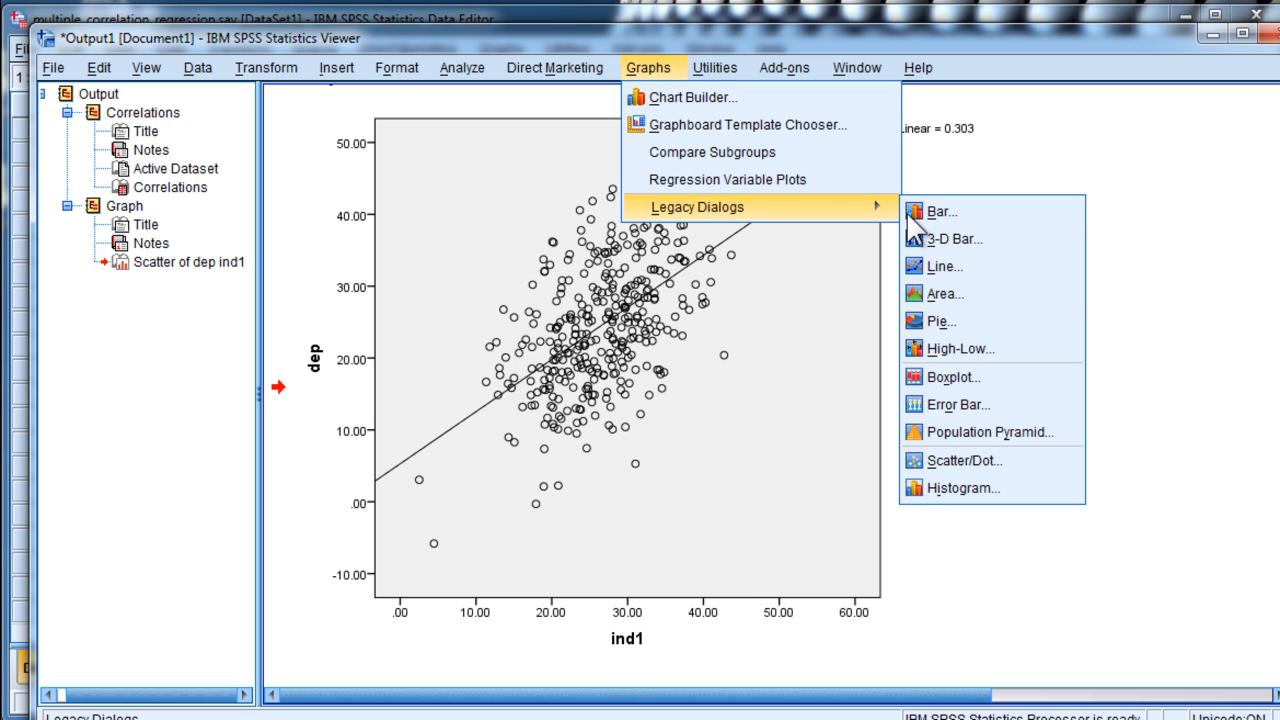
# Create a simple scatterplot of dep against ind2 with a linear fit line and close the Chart Editor.
pyautogui.click(966, 476)
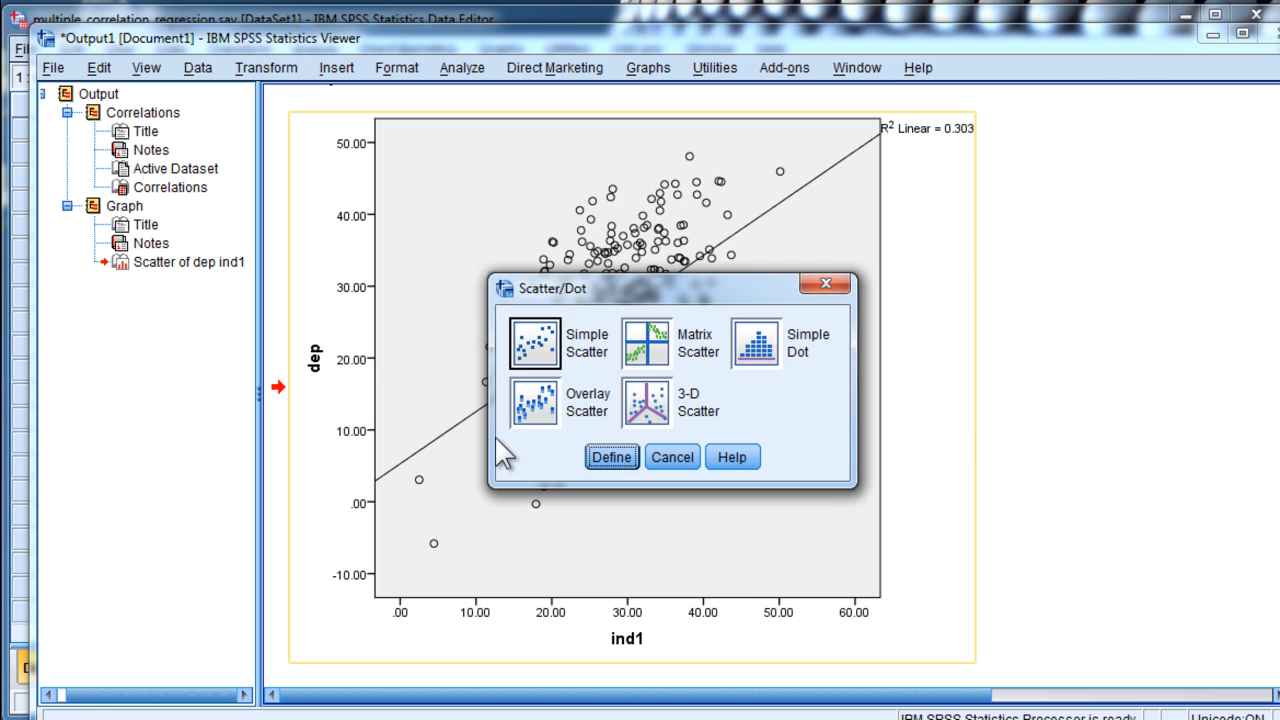
pyautogui.click(608, 456)
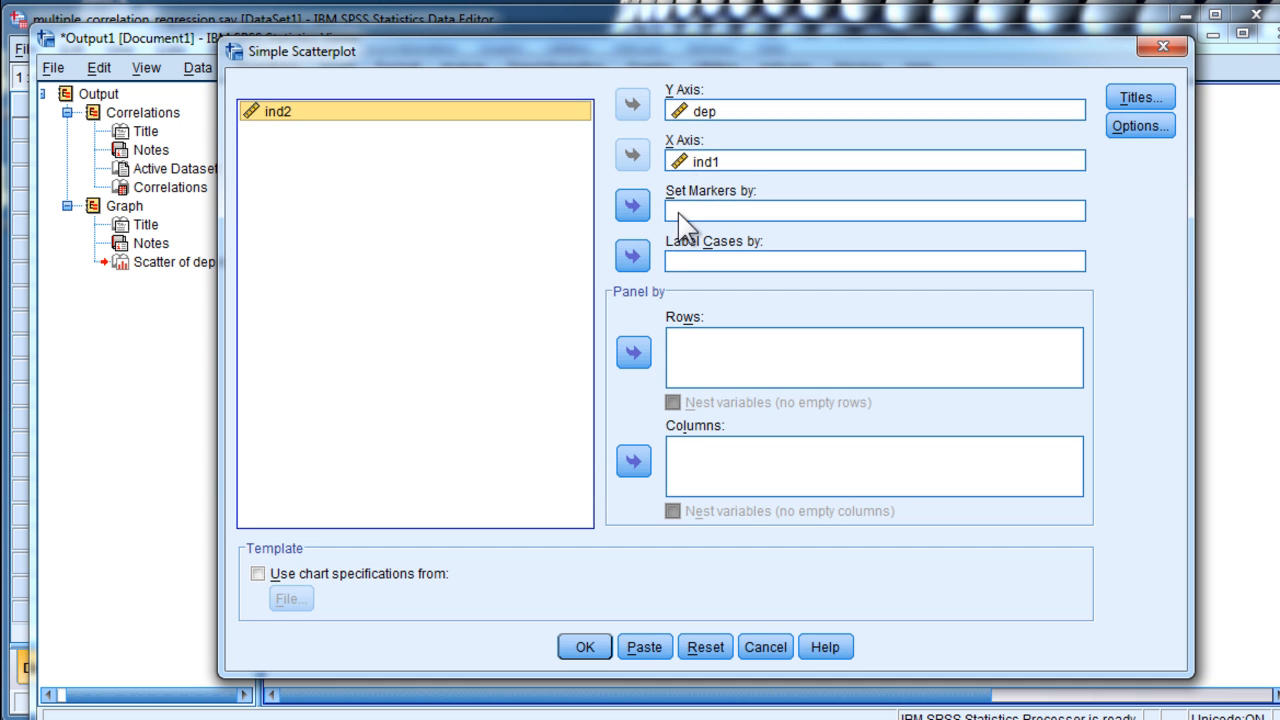
pyautogui.click(630, 156)
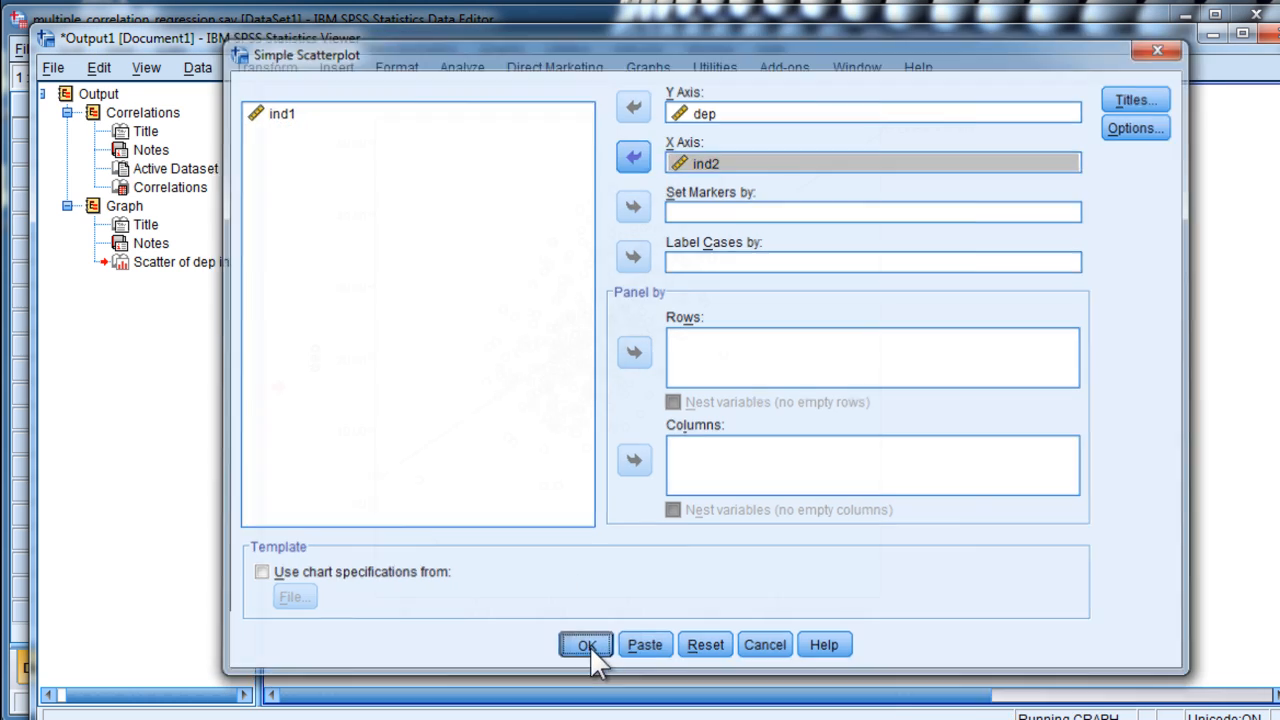
pyautogui.click(592, 644)
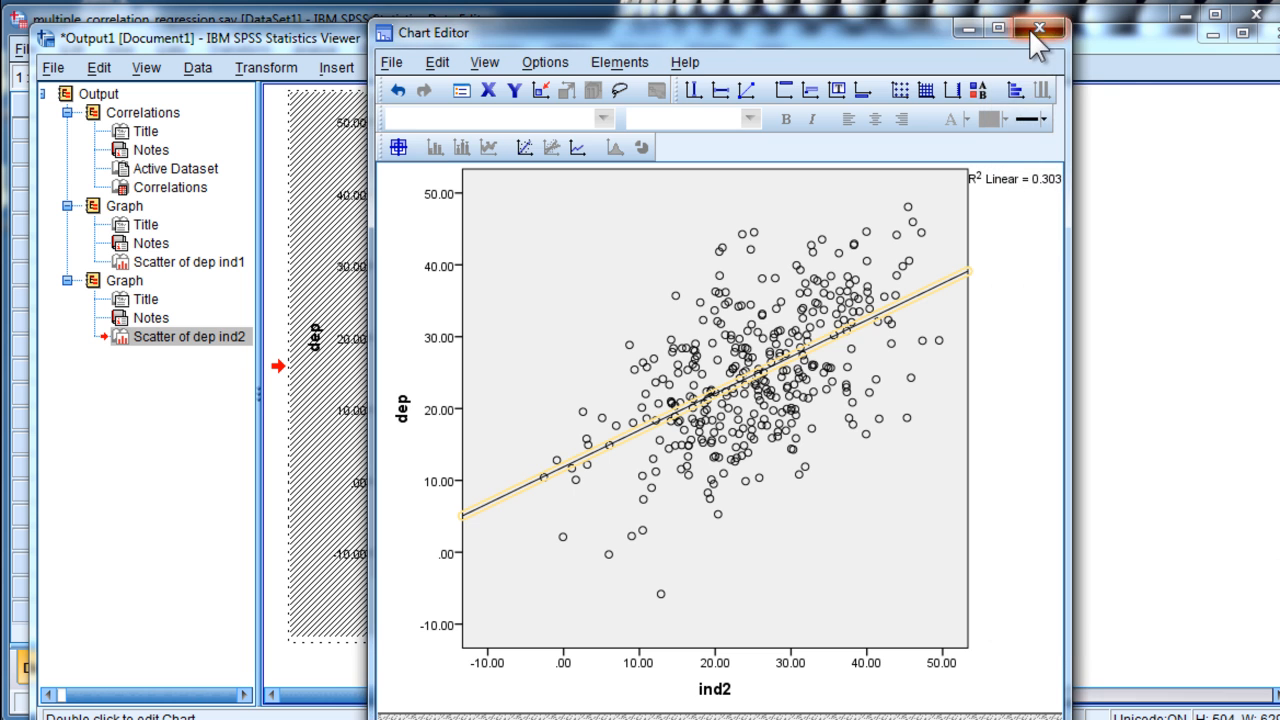
pyautogui.click(1038, 28)
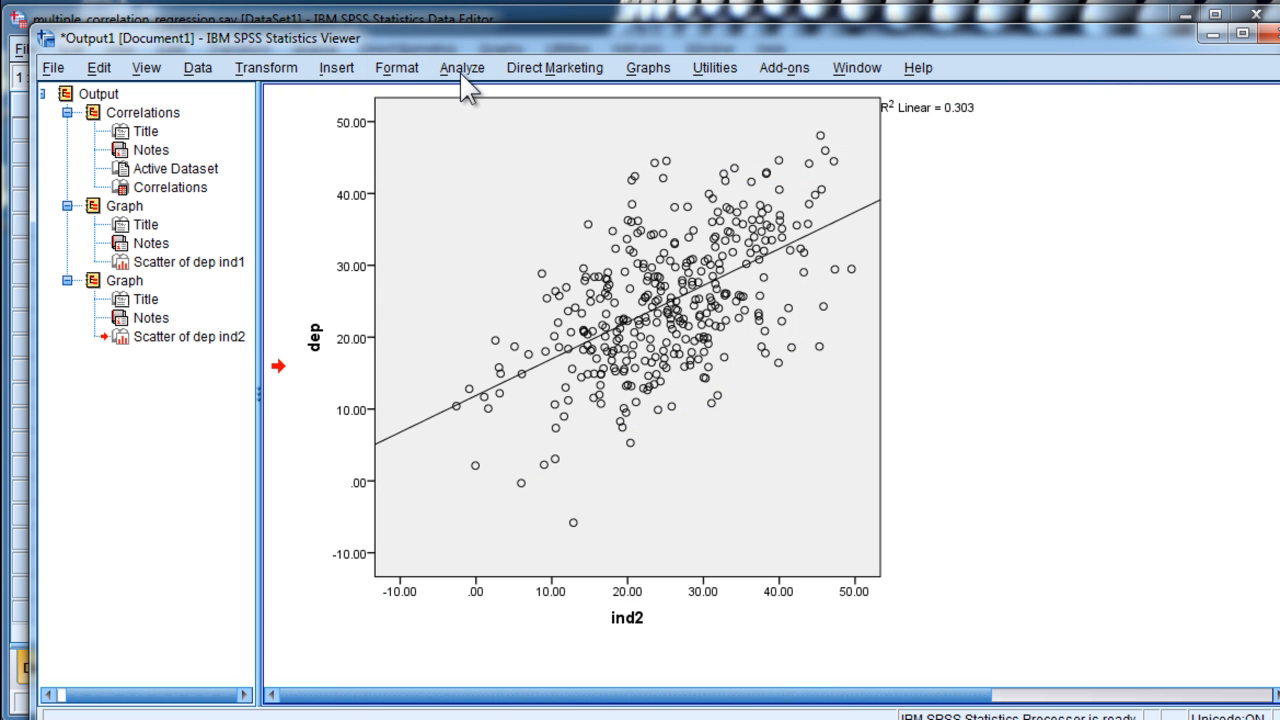
# Run a linear regression with dep as dependent and ind1, ind2 as independents.
pyautogui.click(472, 68)
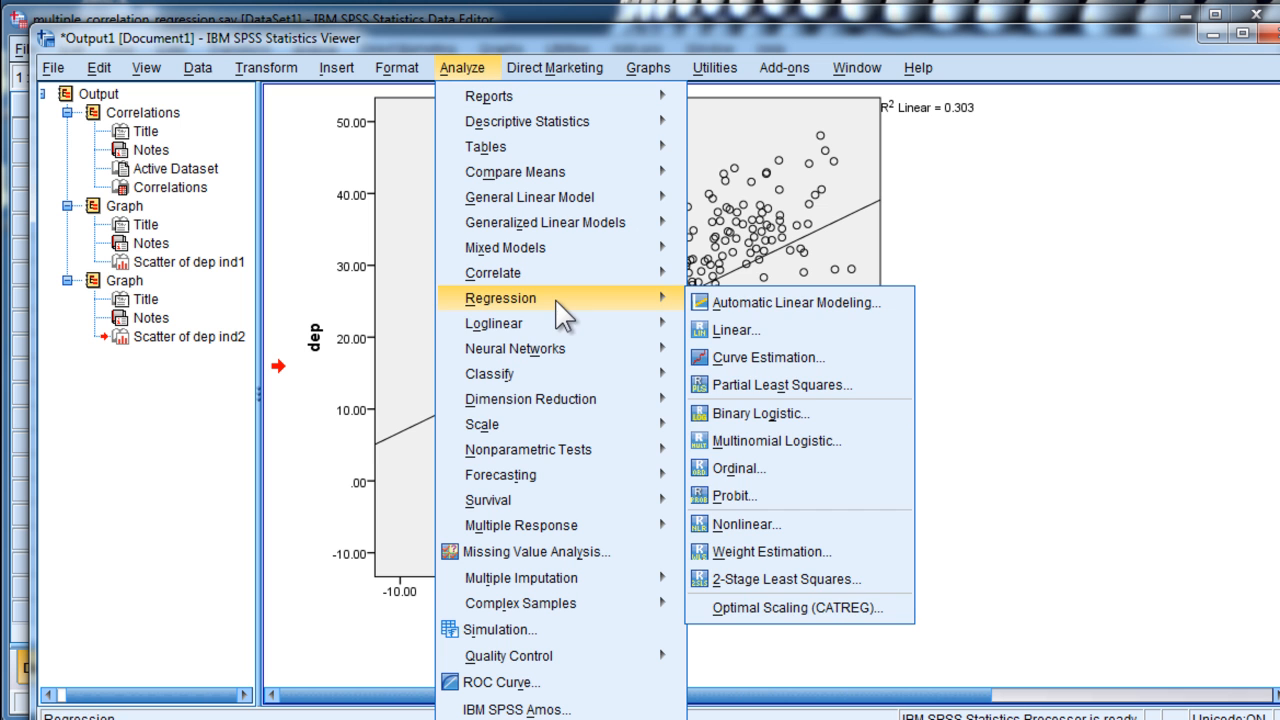
pyautogui.click(736, 330)
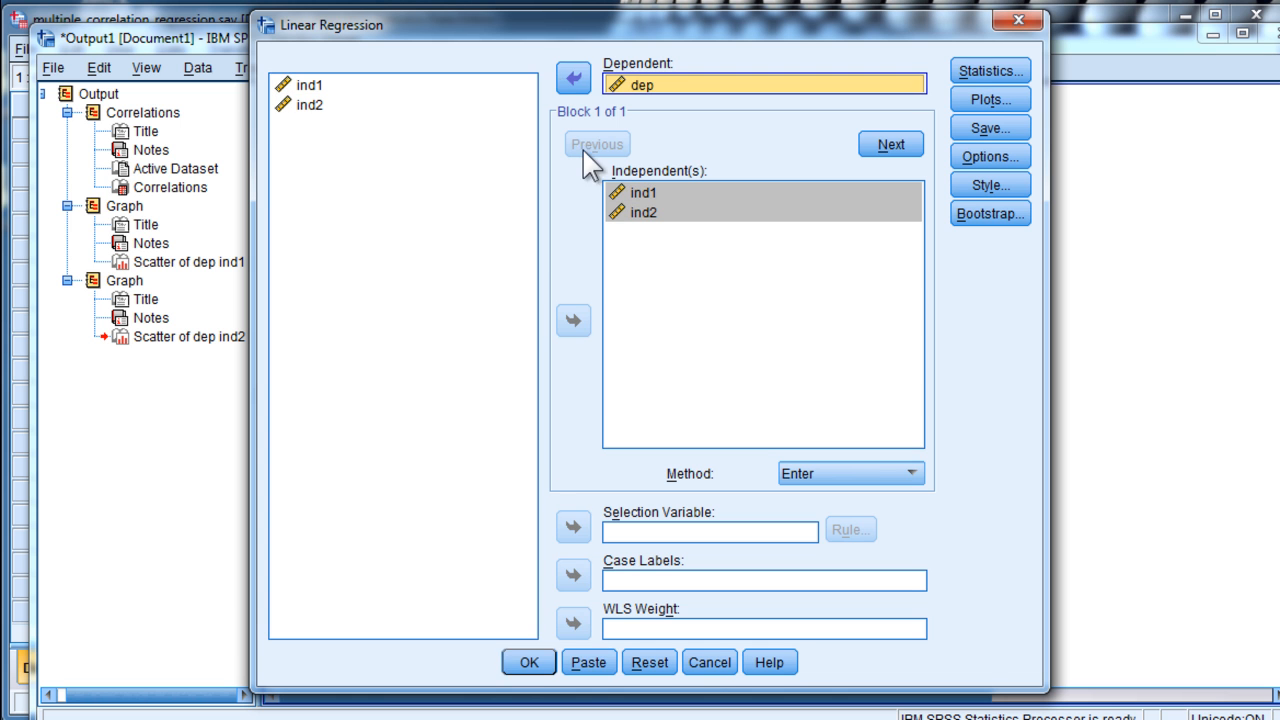
pyautogui.click(526, 660)
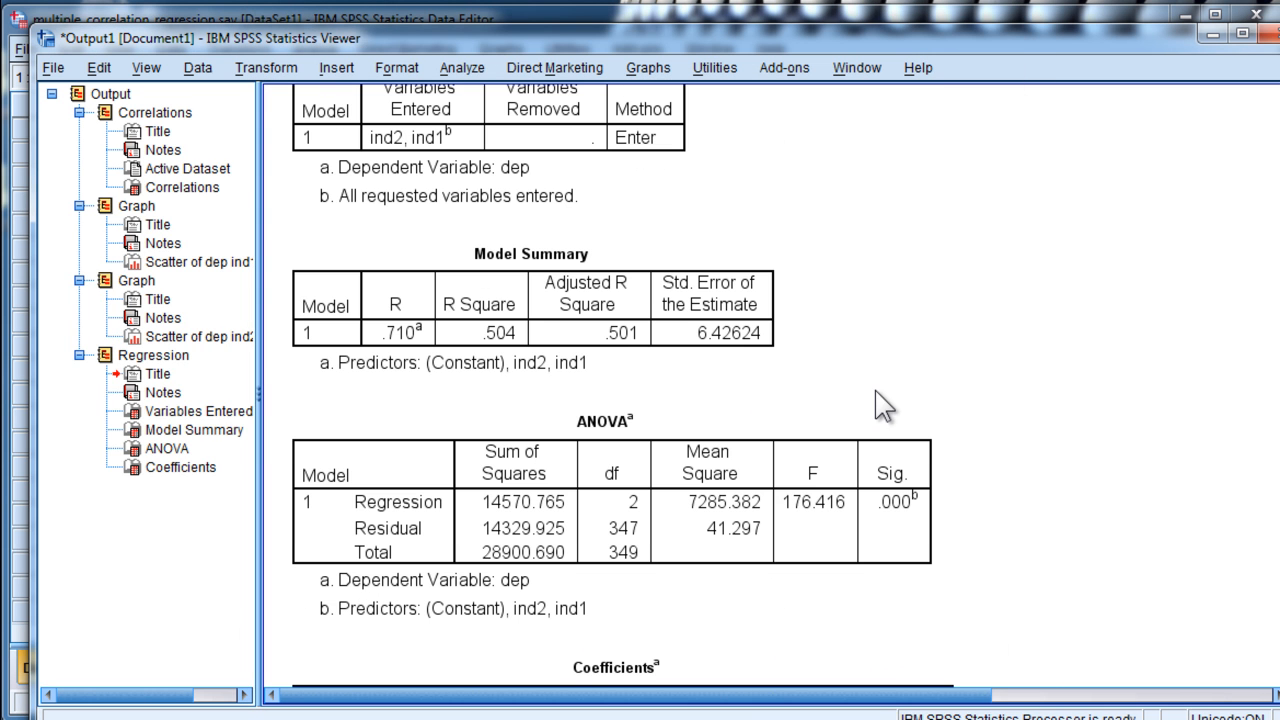
# Review the Model Summary, ANOVA and Coefficients tables in the output.
pyautogui.click(440, 332)
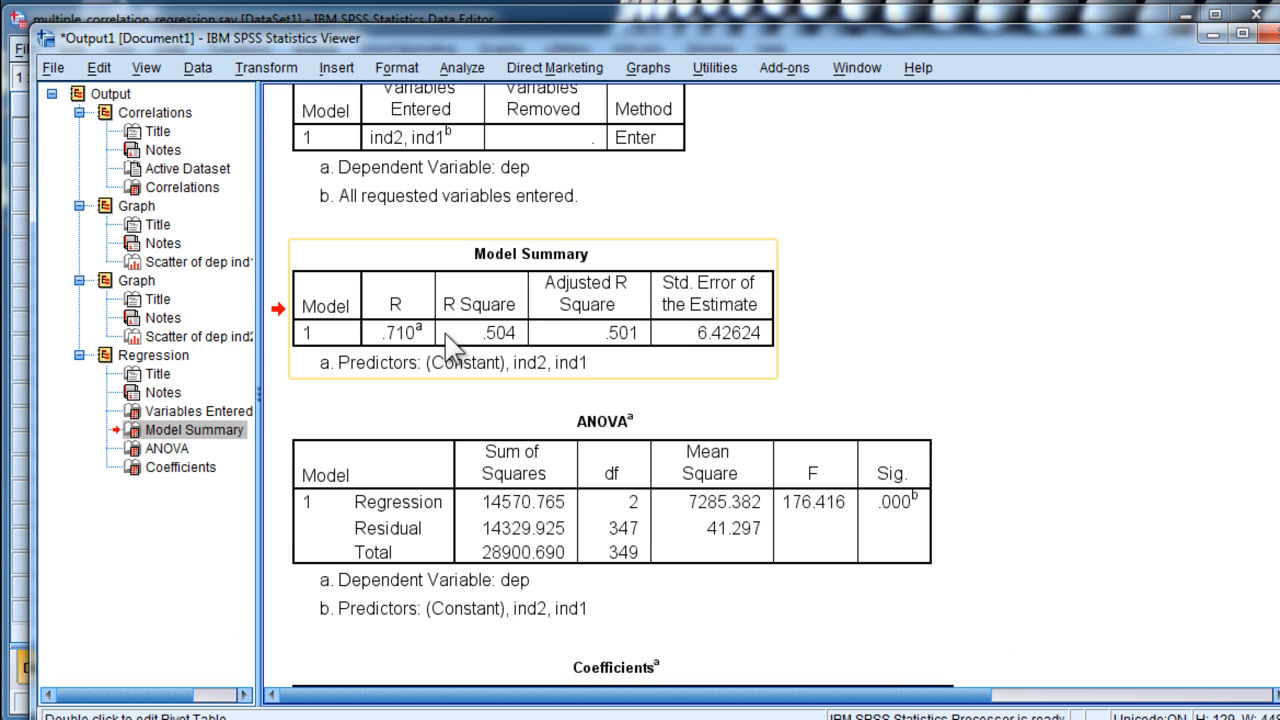
pyautogui.moveTo(510, 356)
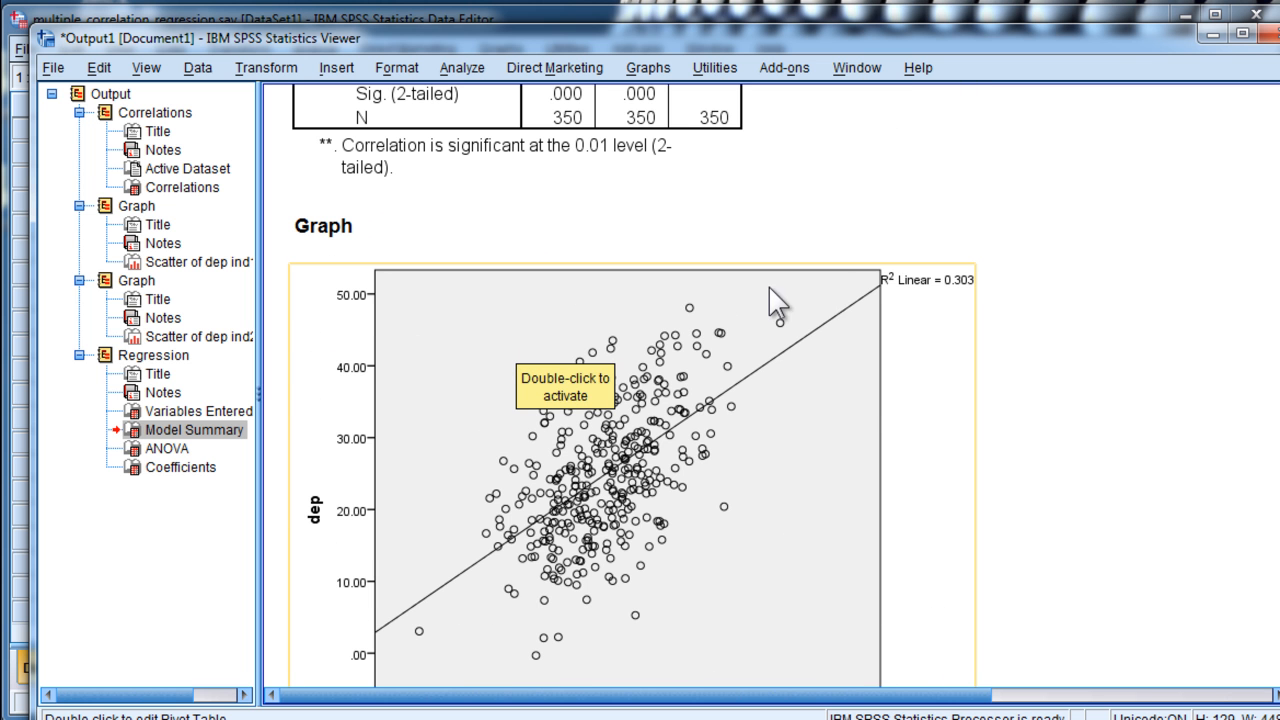
pyautogui.scroll(-3)
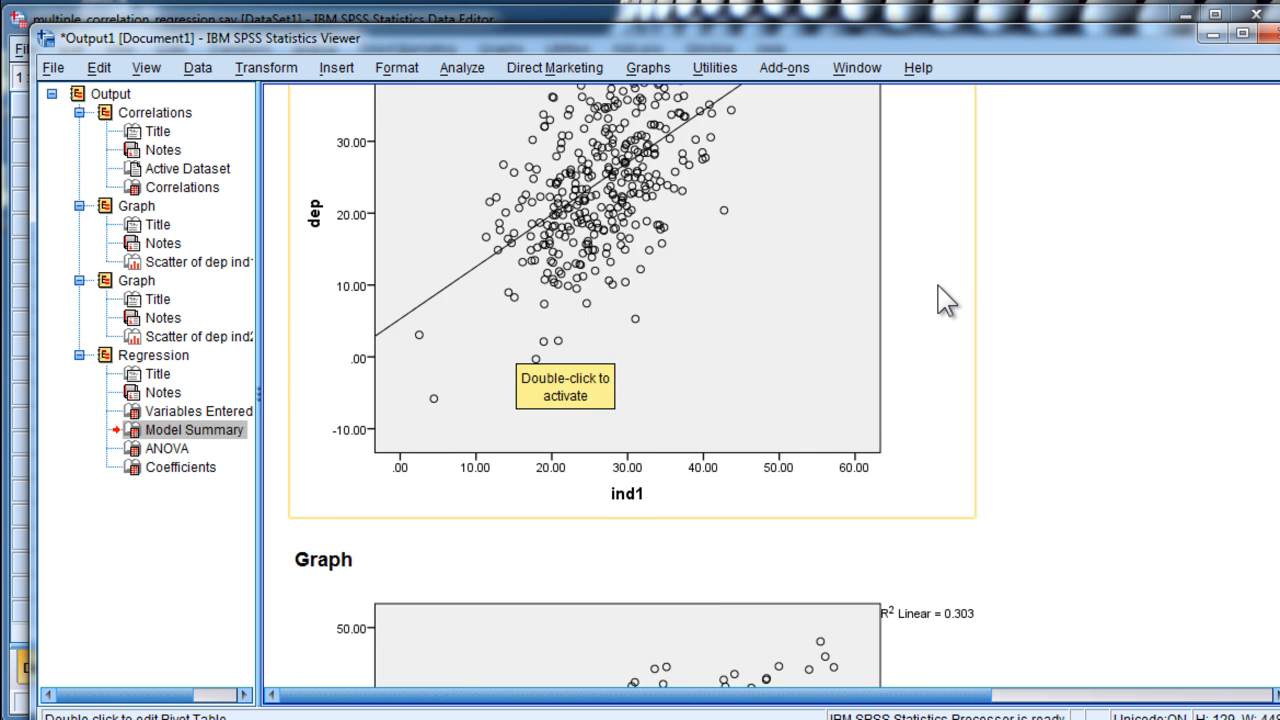
pyautogui.scroll(-3)
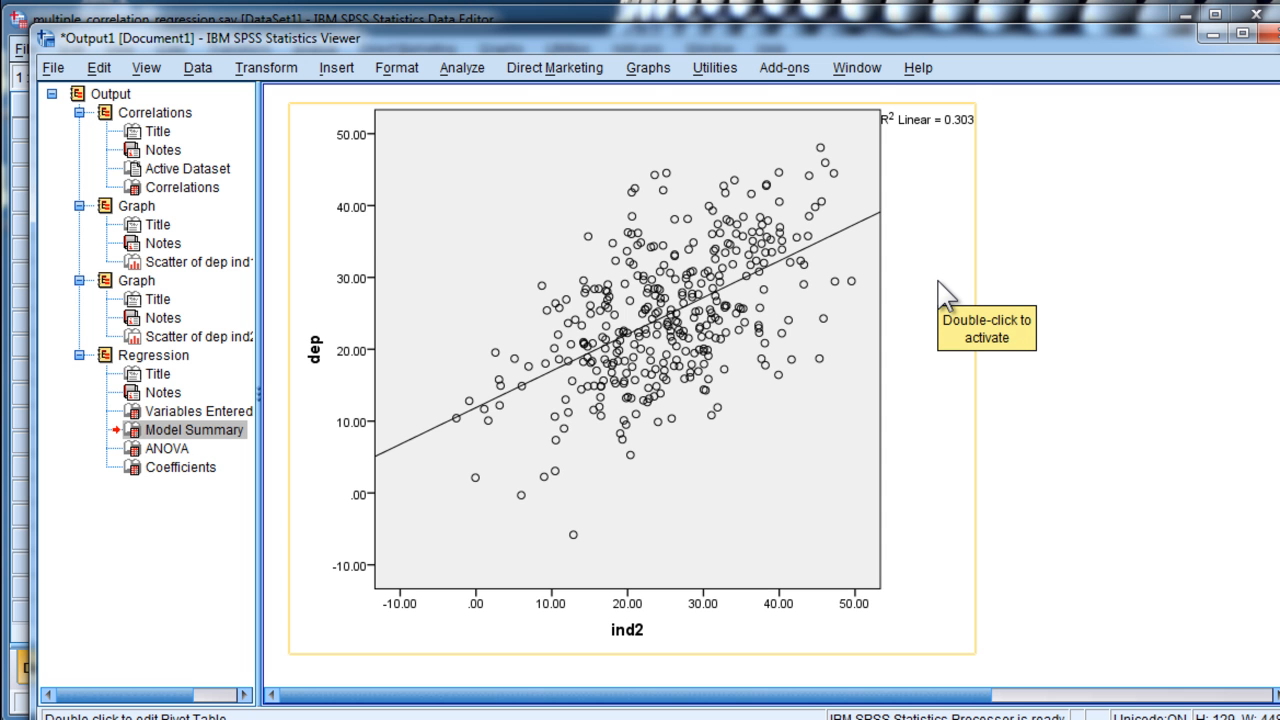
pyautogui.click(196, 428)
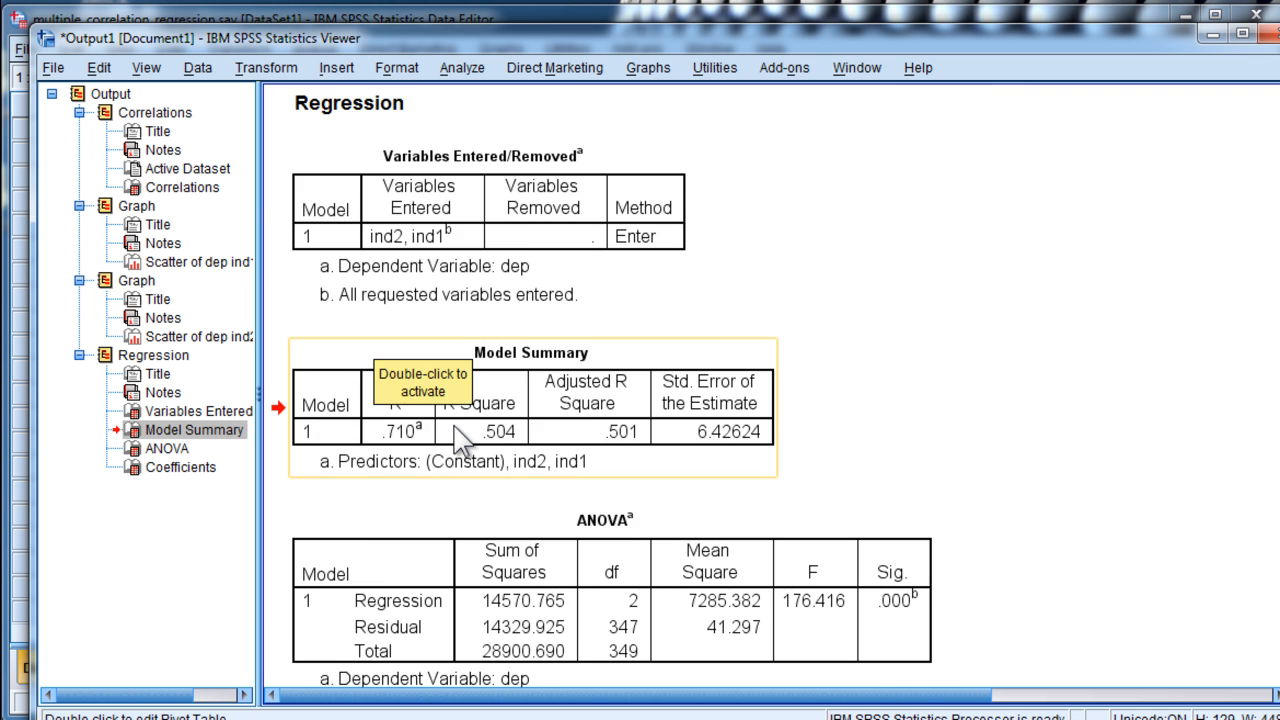
pyautogui.scroll(-3)
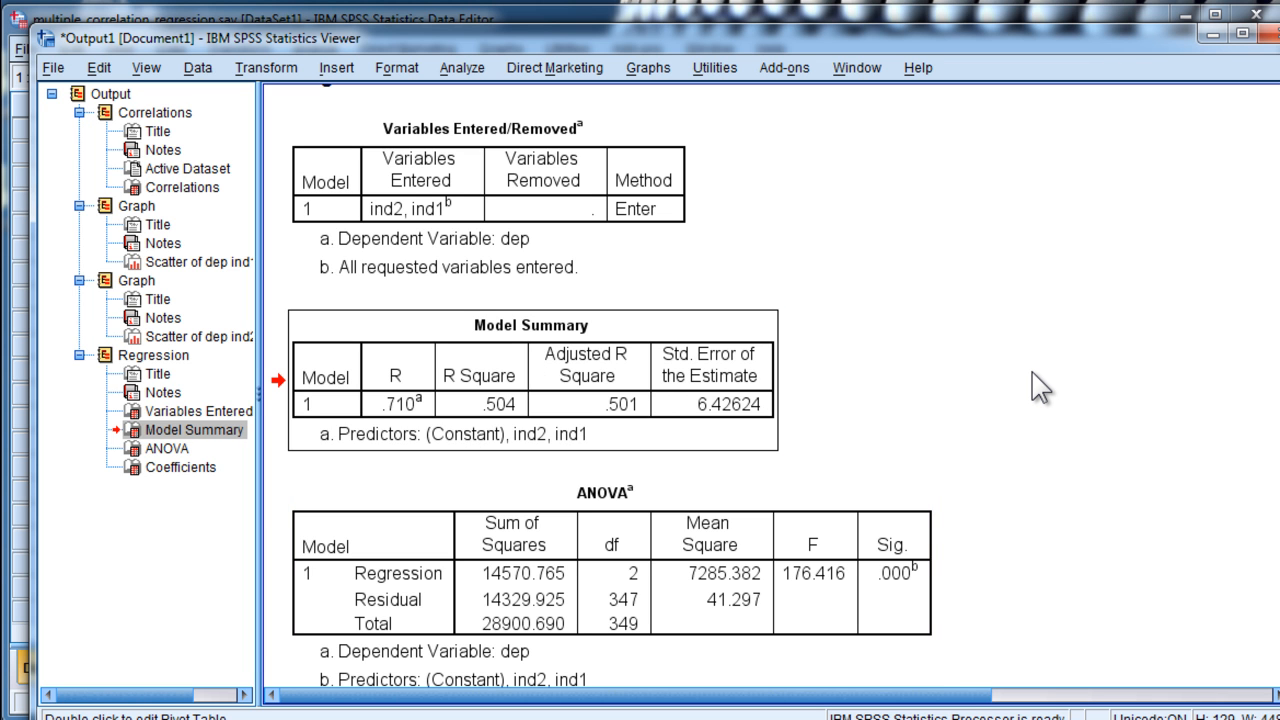
pyautogui.moveTo(852, 322)
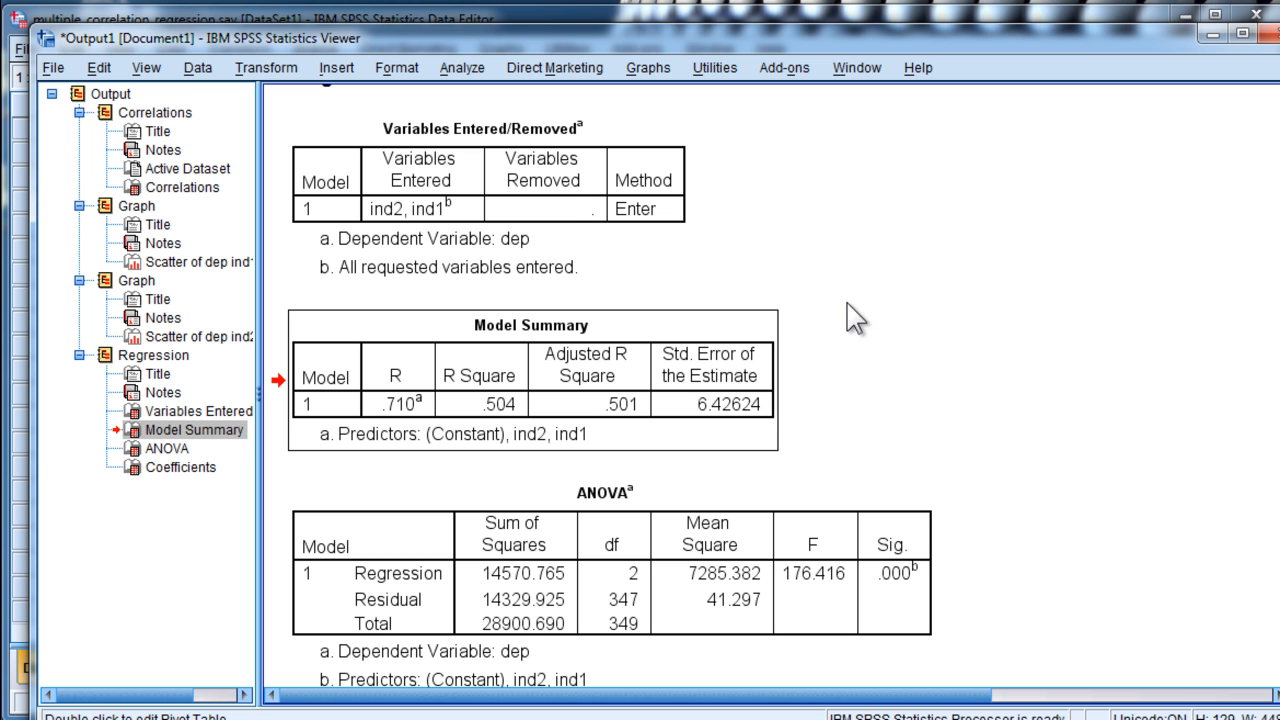
pyautogui.moveTo(464, 100)
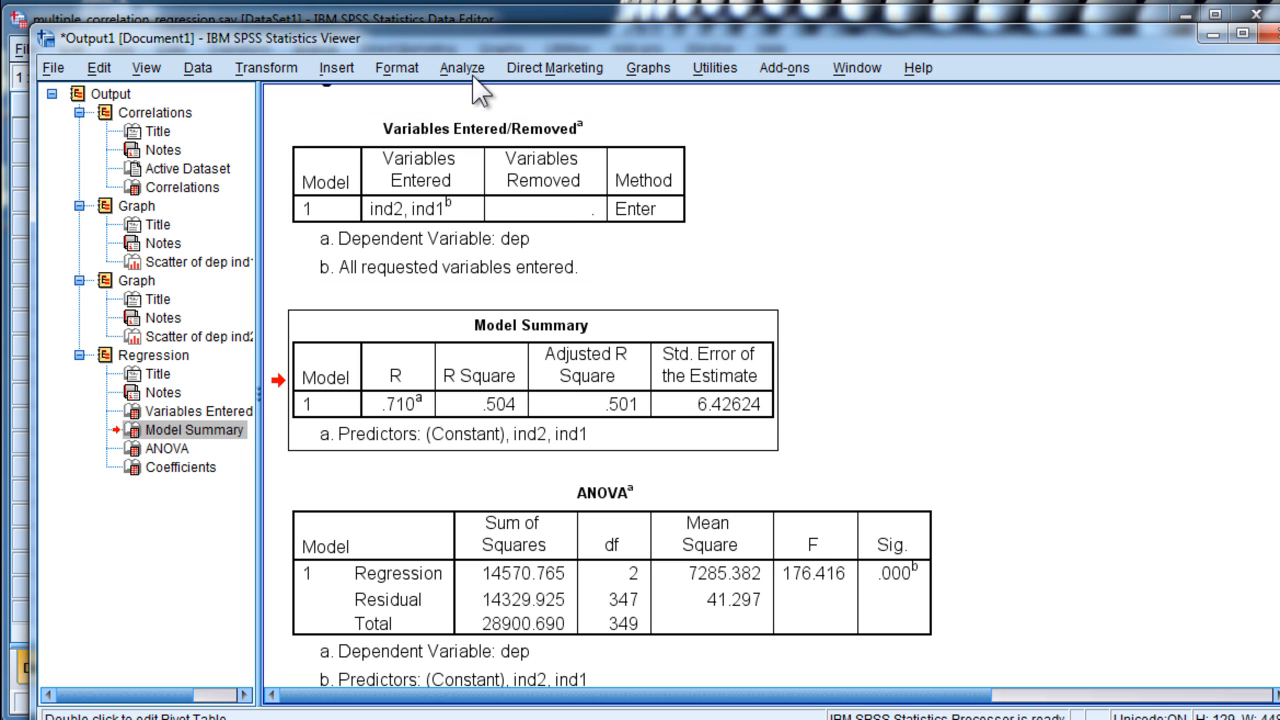
pyautogui.moveTo(536, 410)
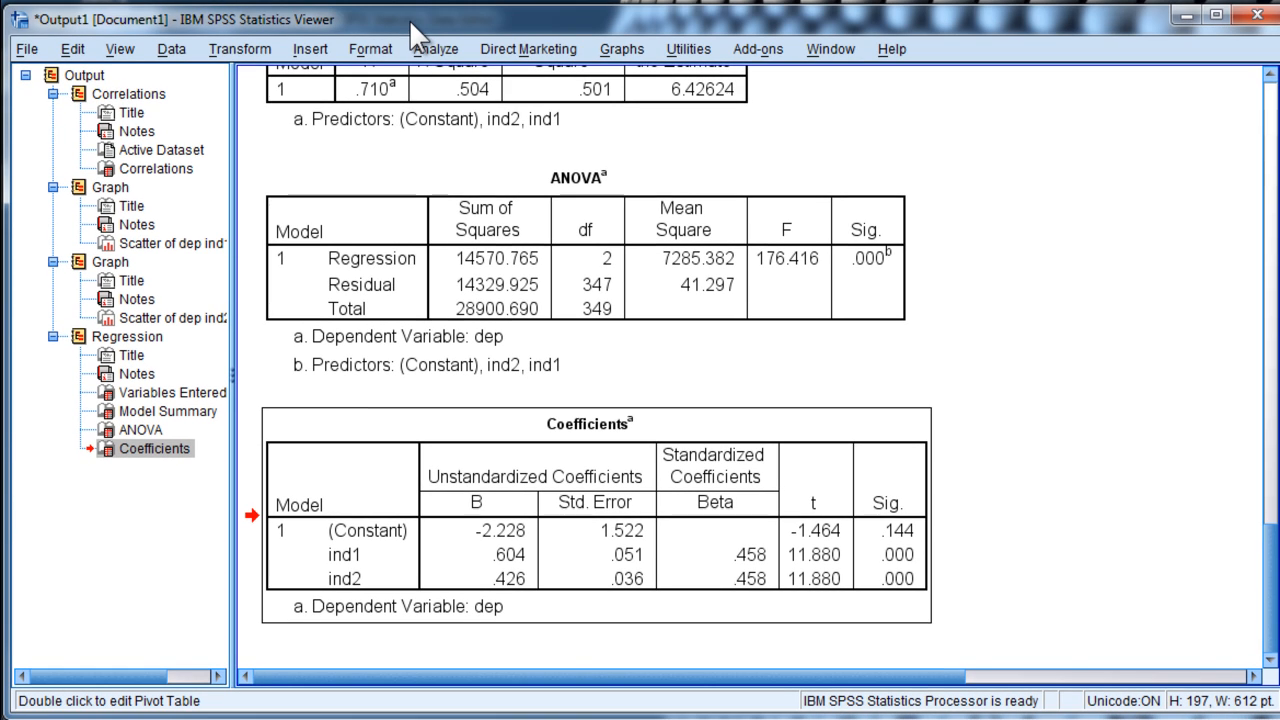
pyautogui.moveTo(416, 62)
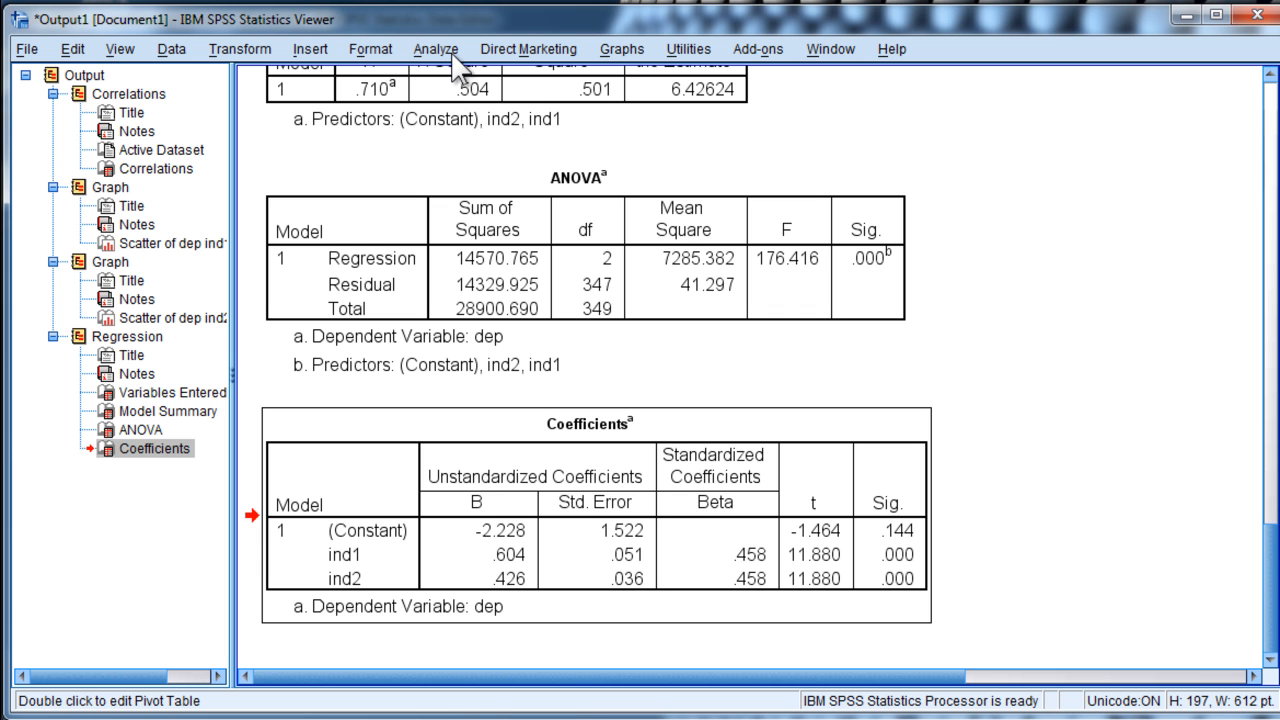
# Rerun the regression with Save set to unstandardized predicted values, creating PRE_1.
pyautogui.click(436, 48)
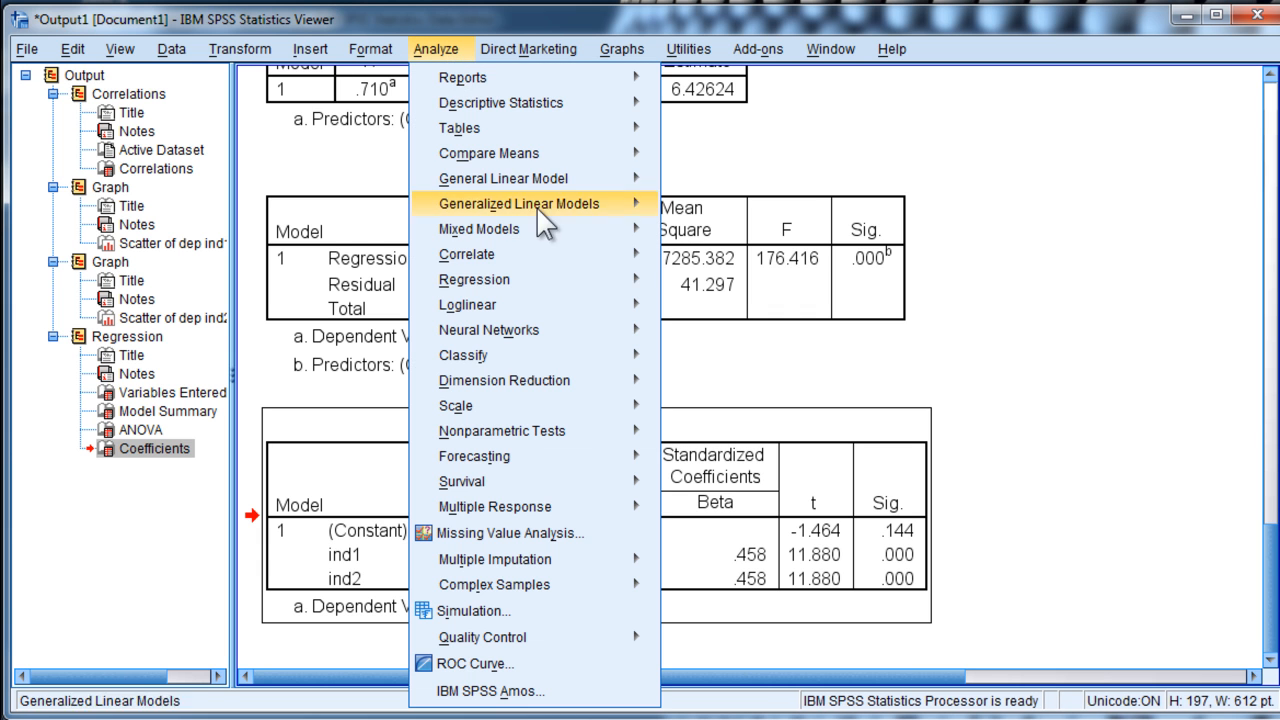
pyautogui.click(472, 280)
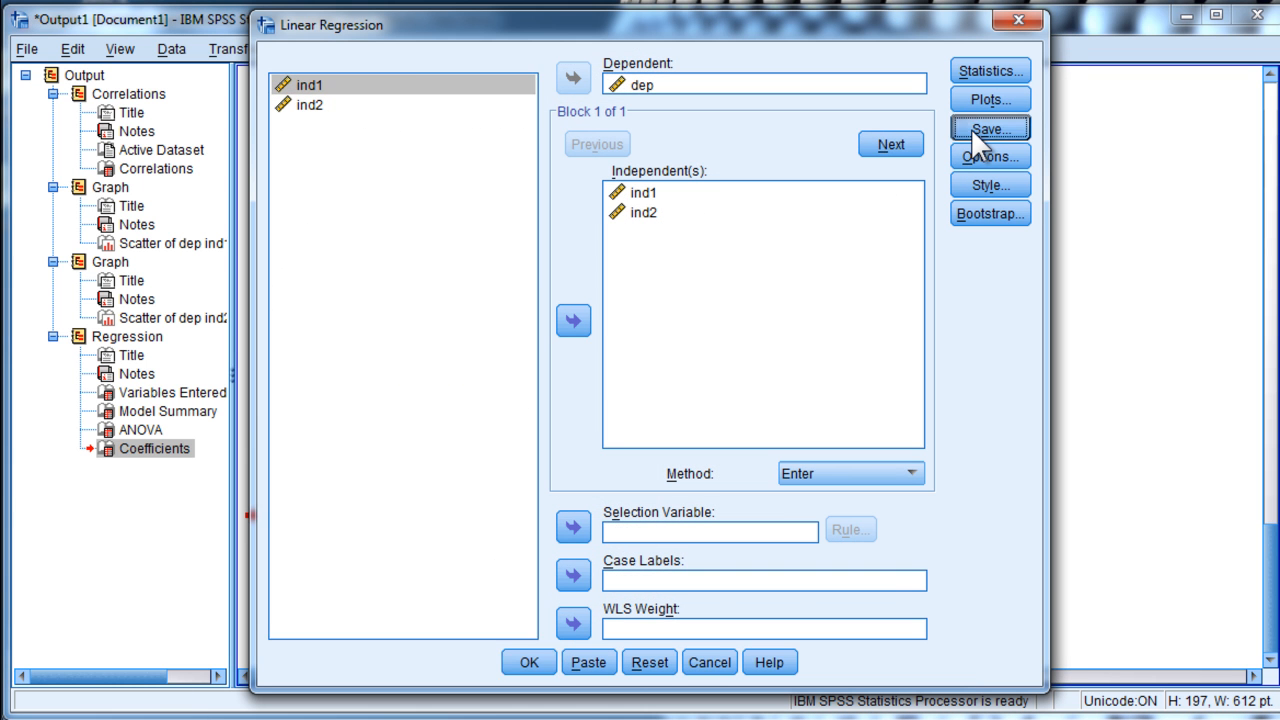
pyautogui.click(996, 128)
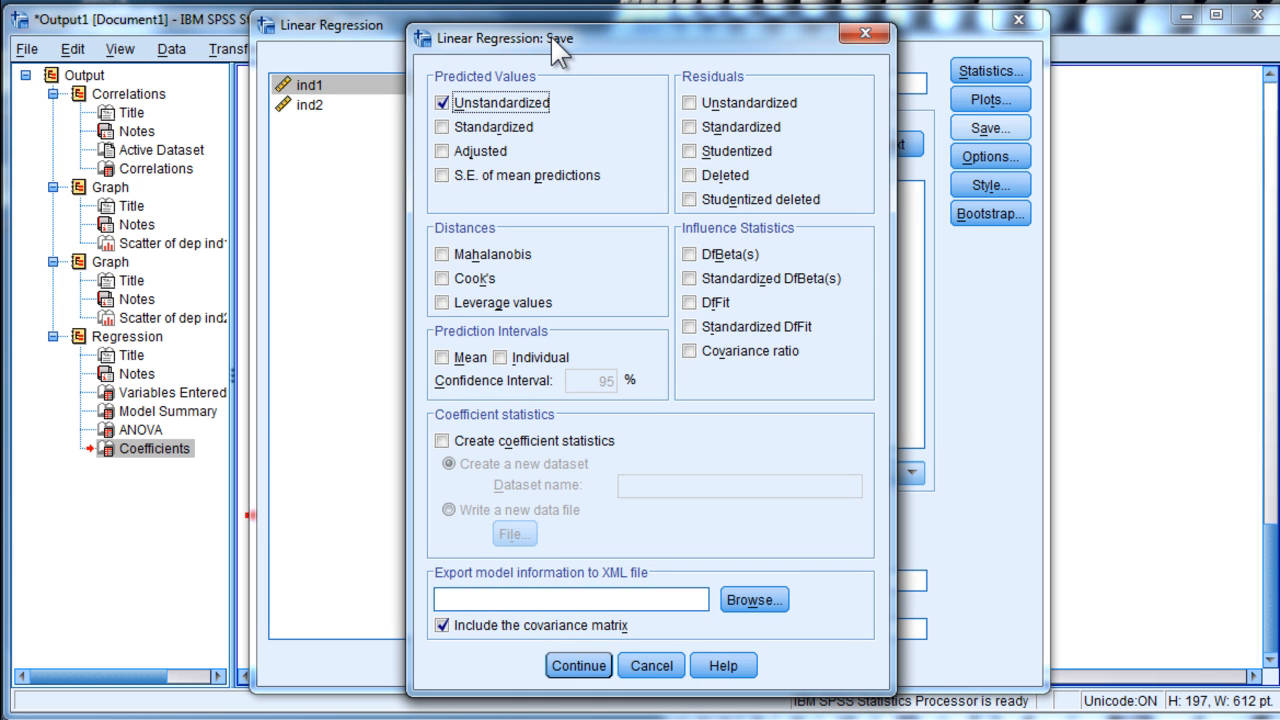
pyautogui.moveTo(572, 522)
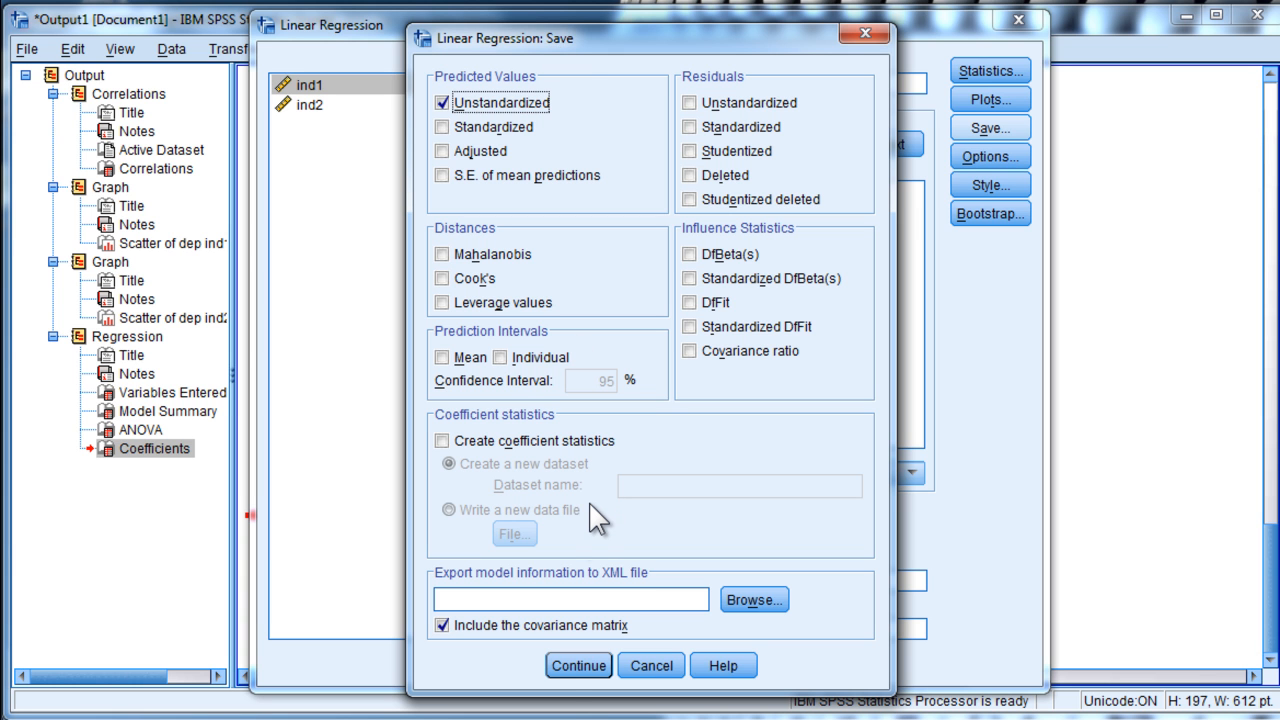
pyautogui.moveTo(572, 678)
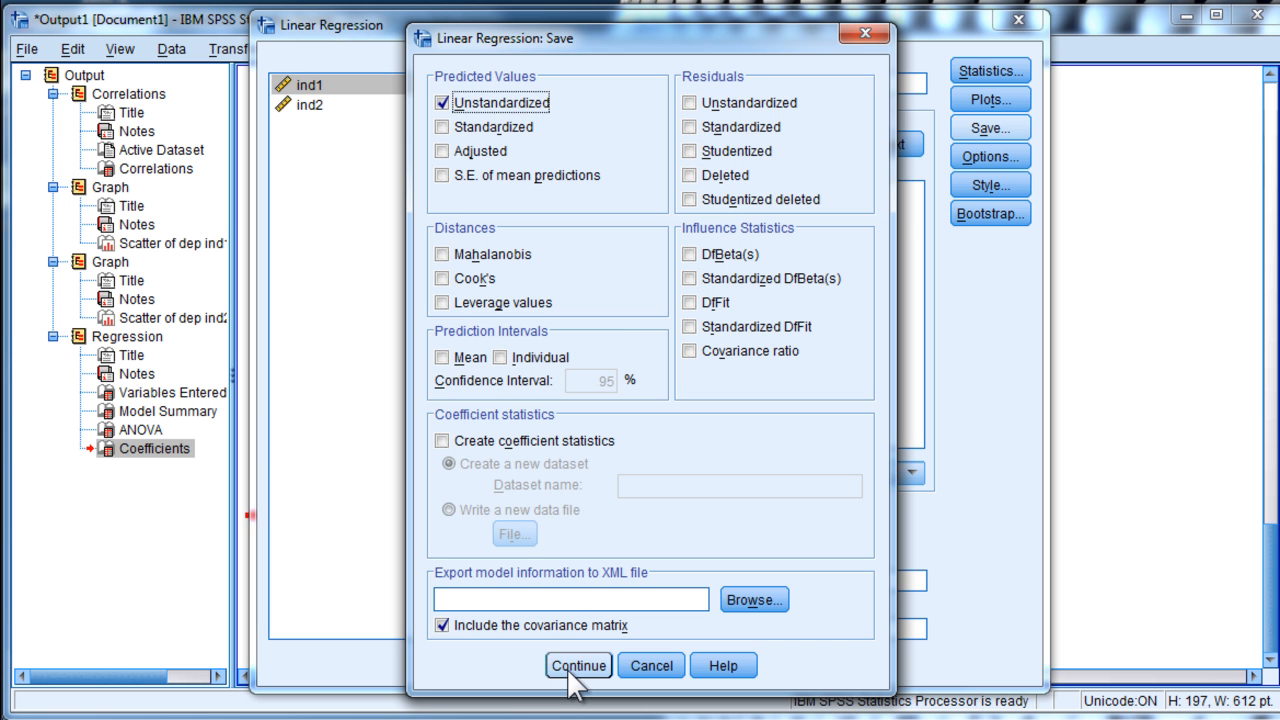
pyautogui.click(576, 664)
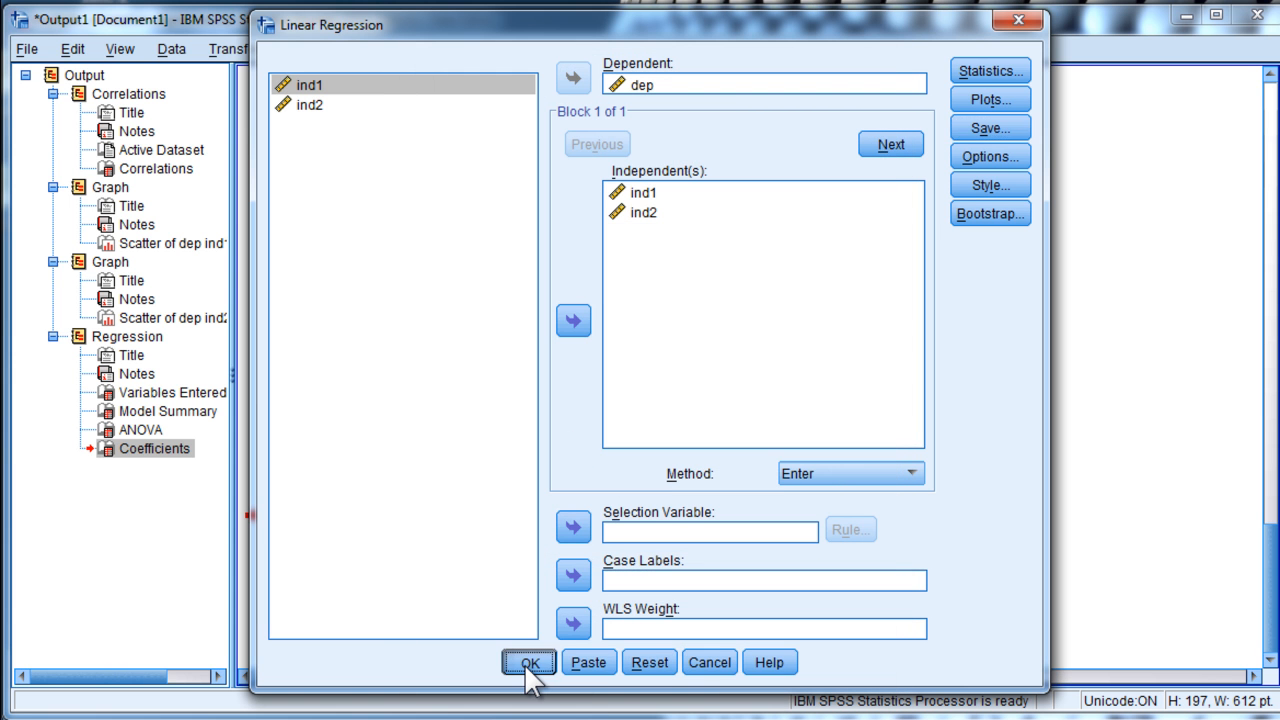
pyautogui.click(528, 664)
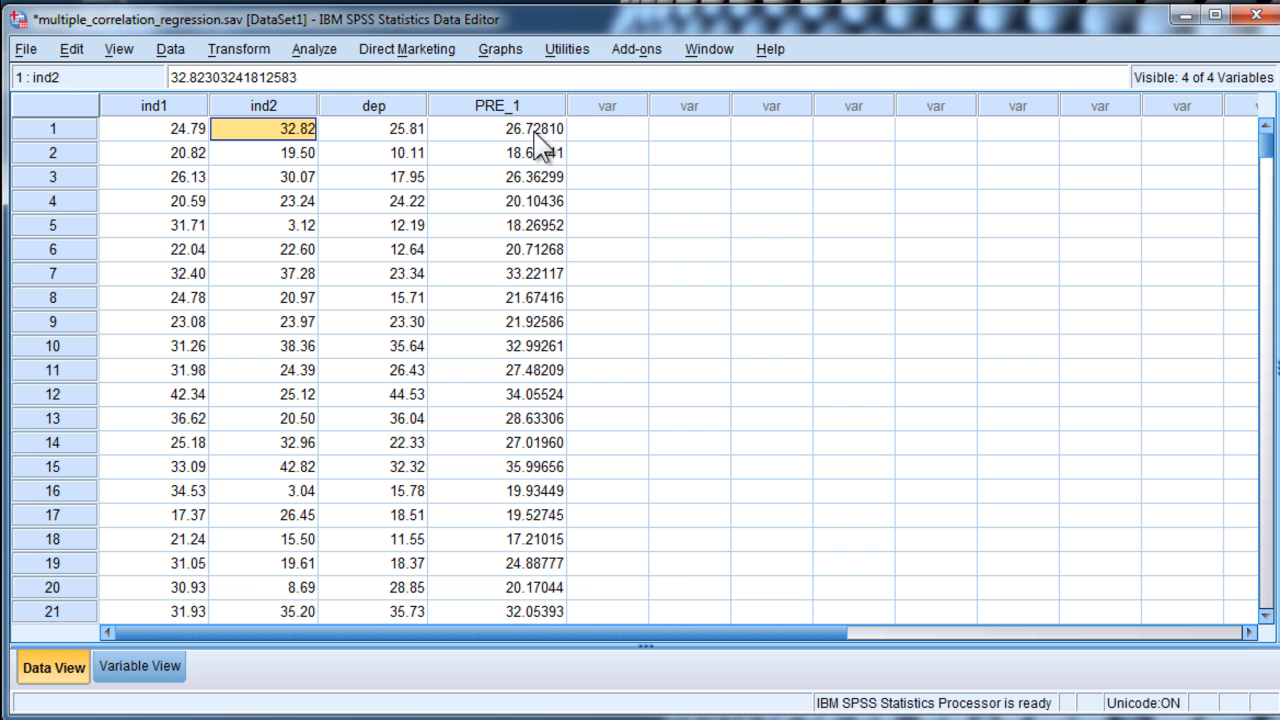
# Look over the rerun regression output including the Coefficients and Residuals Statistics tables.
pyautogui.click(512, 104)
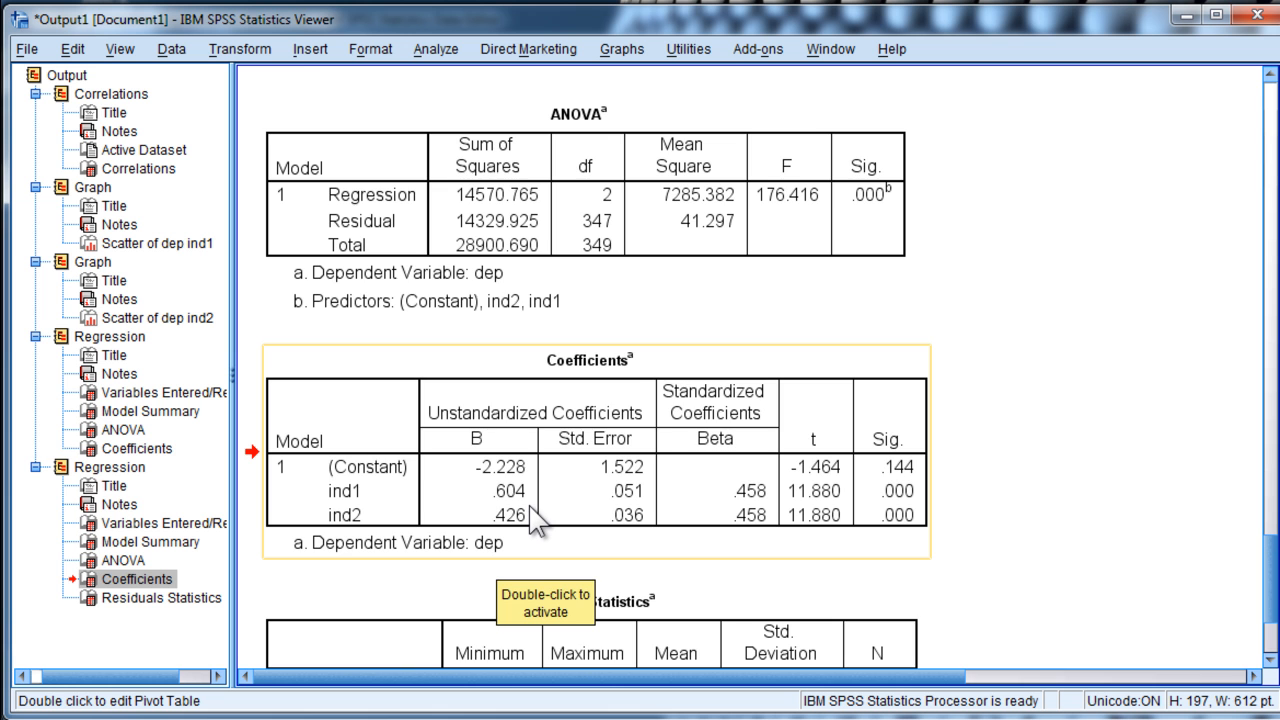
pyautogui.scroll(-3)
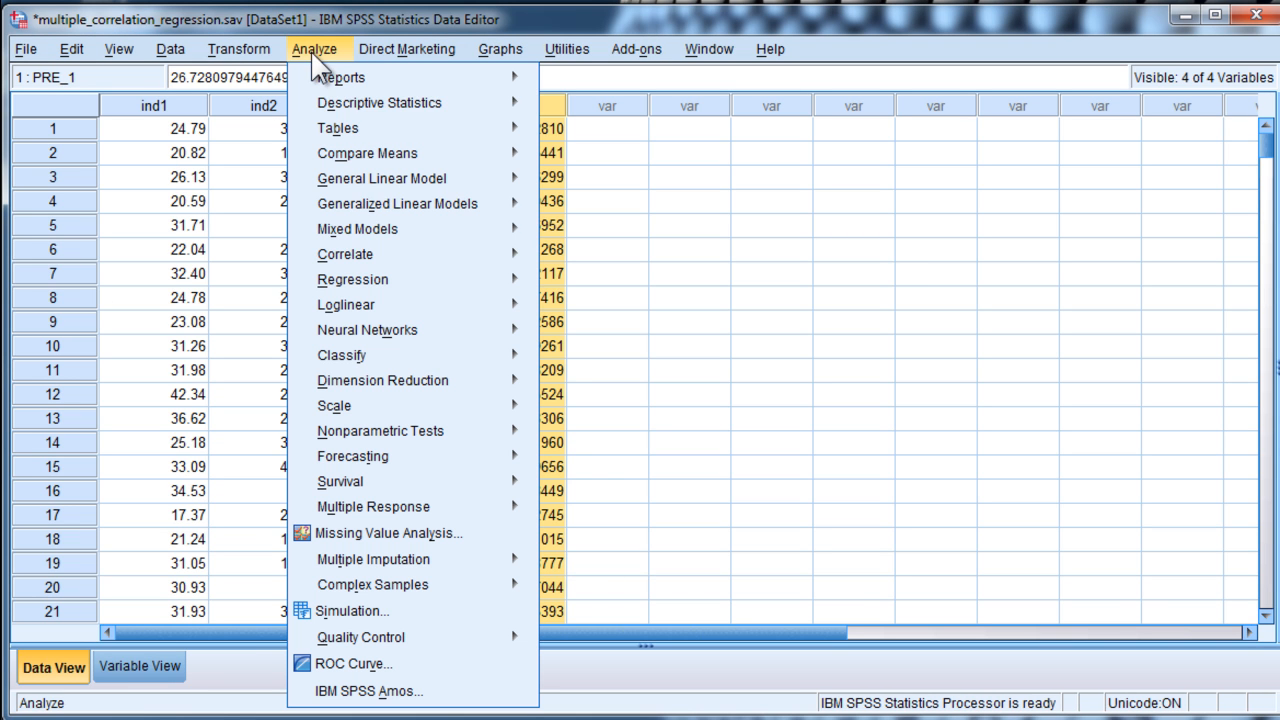
# Replace ind1 and ind2 with dep and PRE_1 in Bivariate correlation and run it.
pyautogui.click(344, 254)
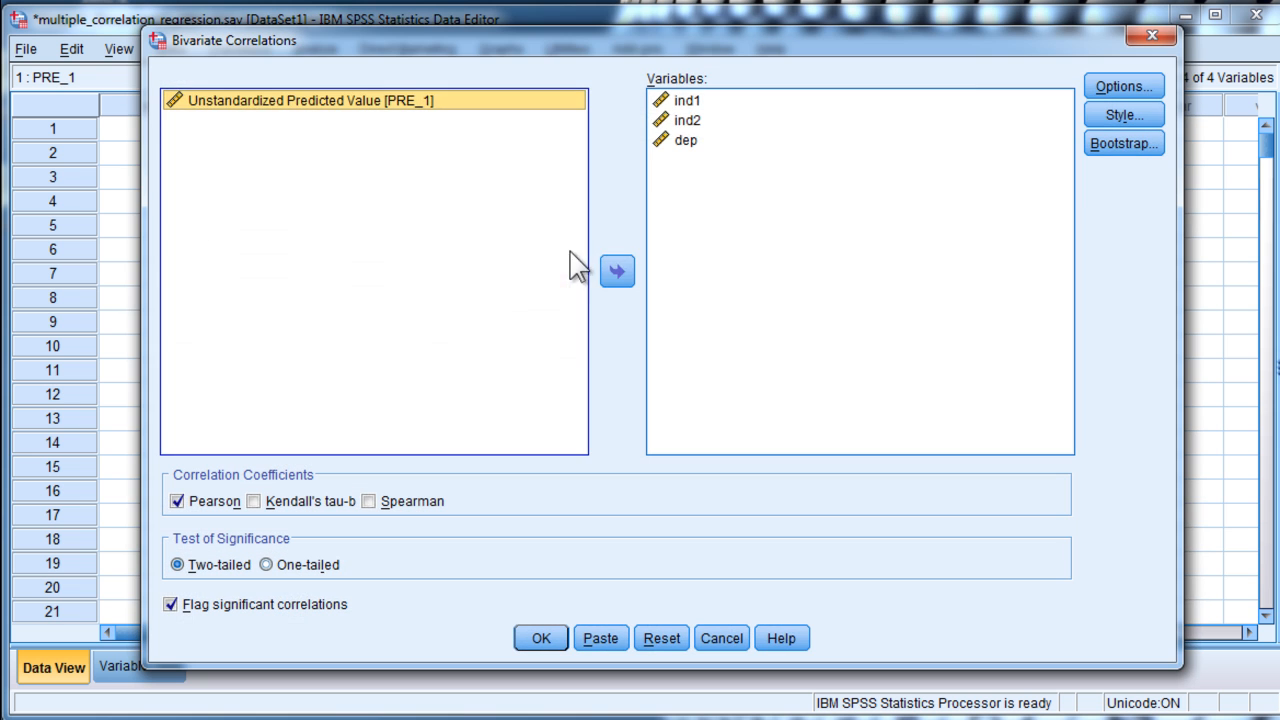
pyautogui.click(696, 120)
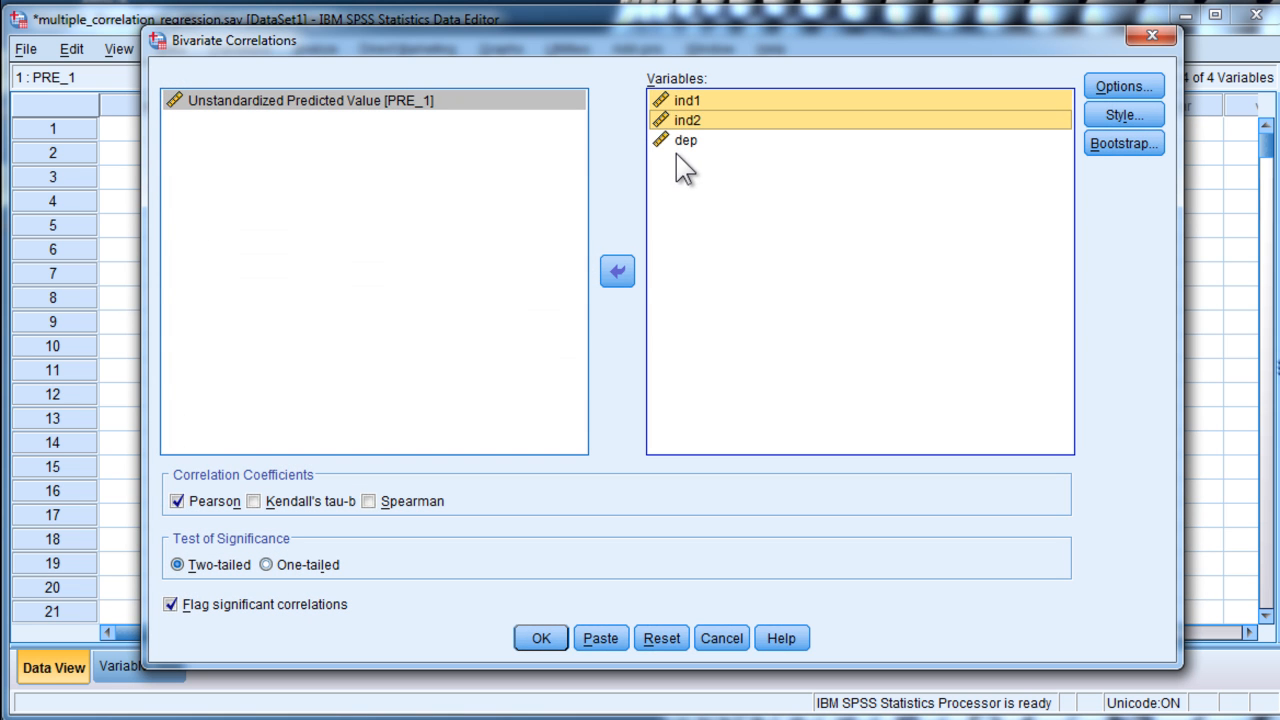
pyautogui.click(620, 274)
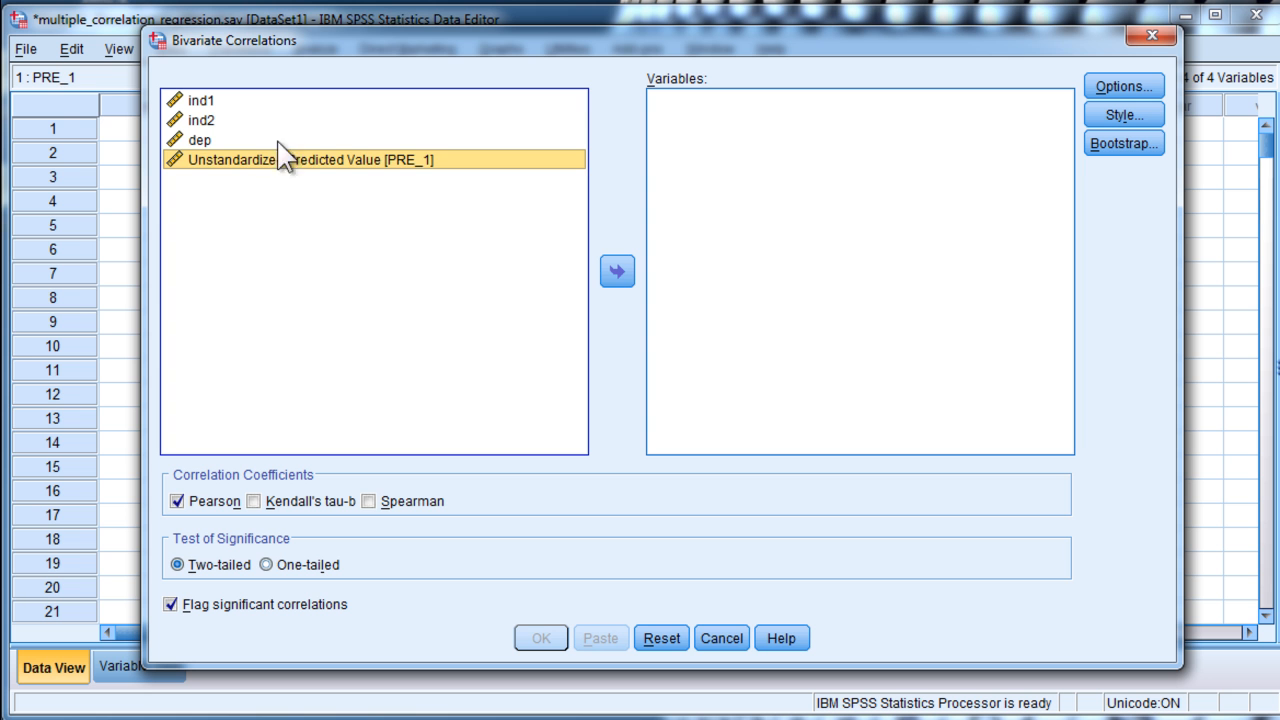
pyautogui.click(200, 140)
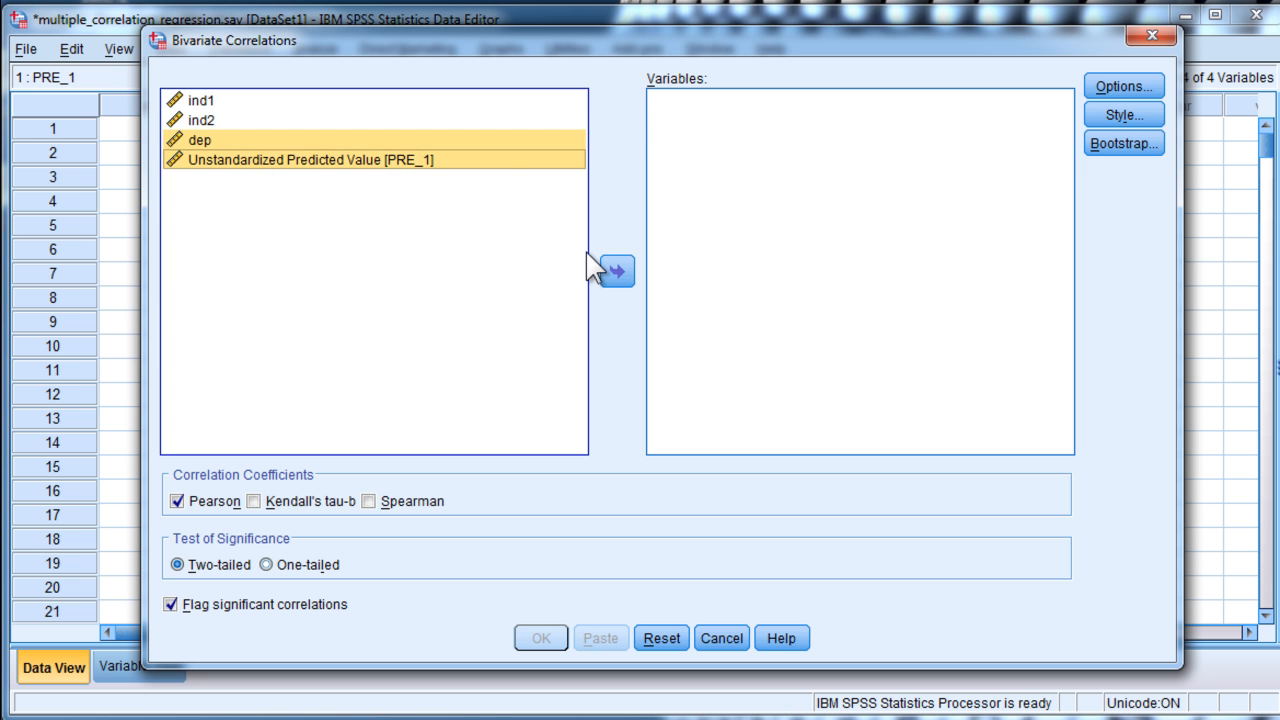
pyautogui.click(536, 640)
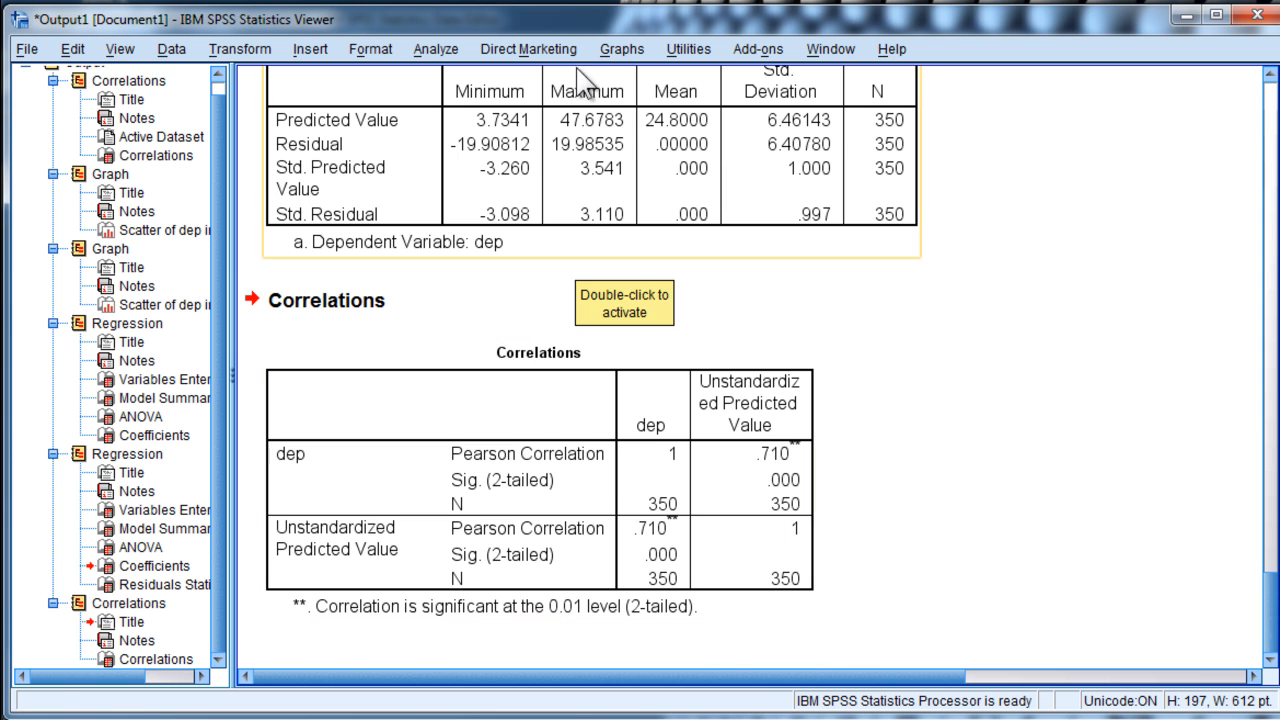
pyautogui.click(632, 48)
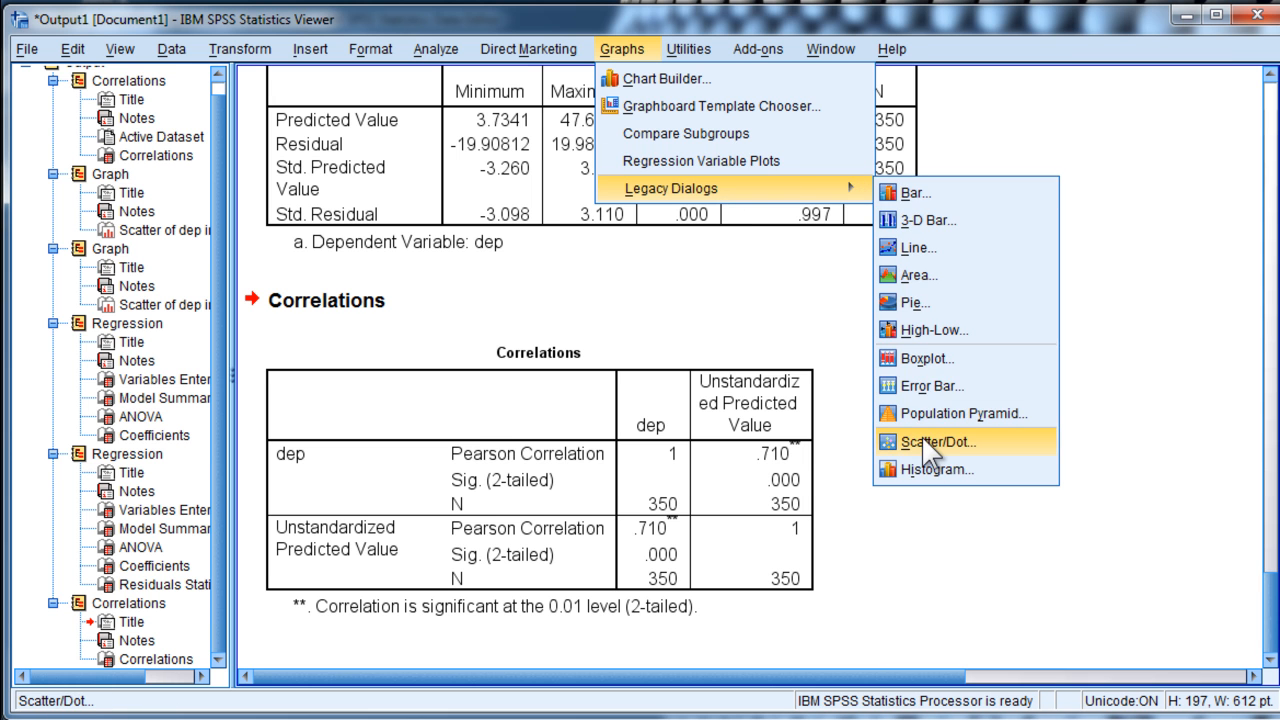
# Create a simple scatterplot of dep against PRE_1 and add a linear fit line.
pyautogui.click(936, 444)
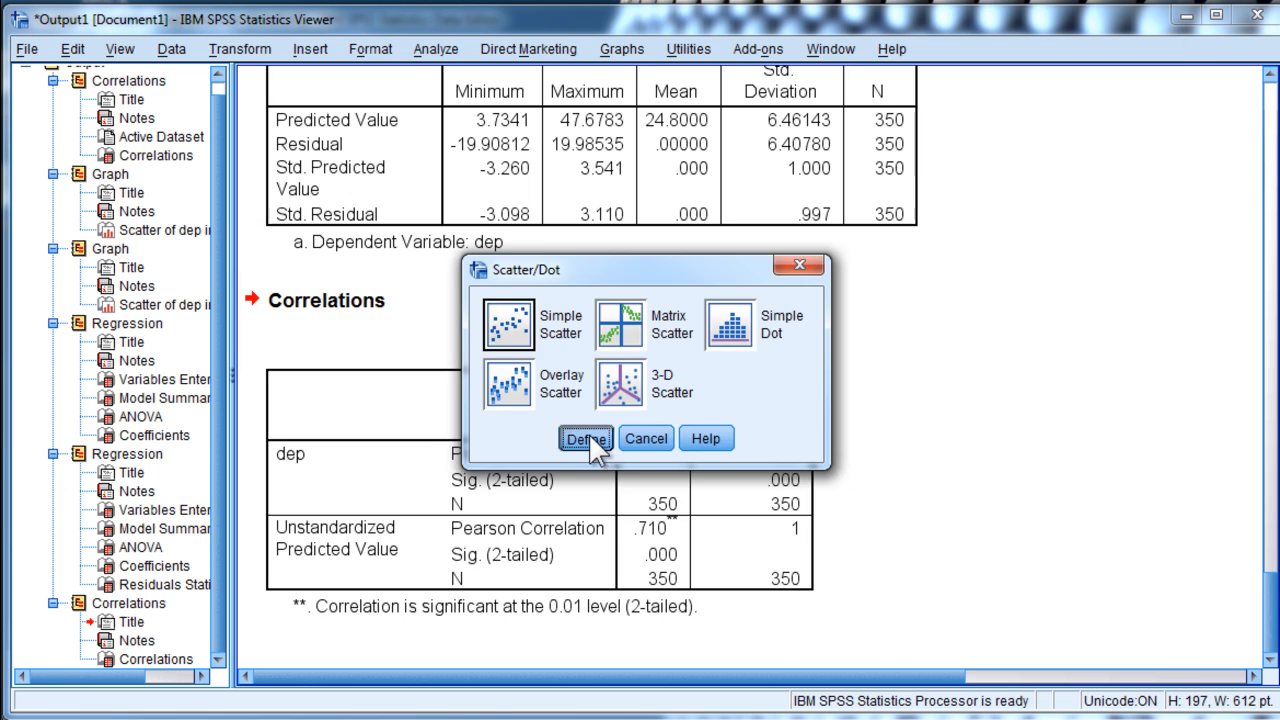
pyautogui.click(602, 438)
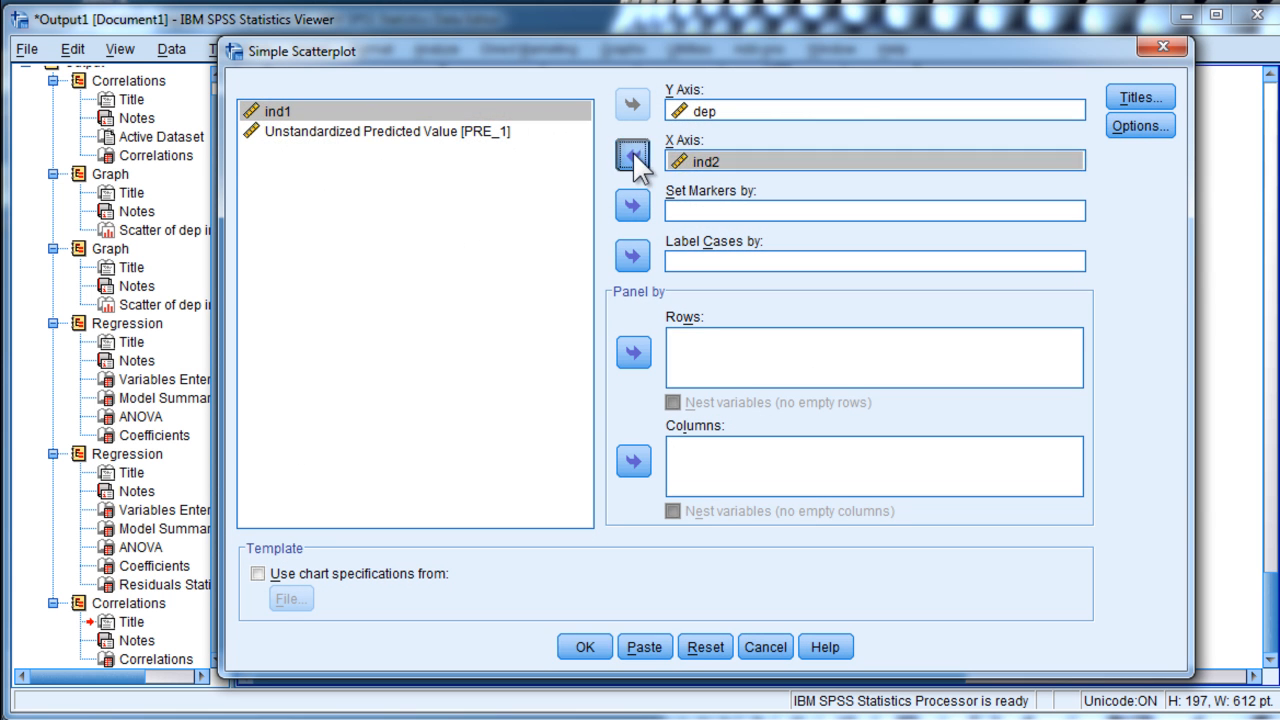
pyautogui.click(632, 156)
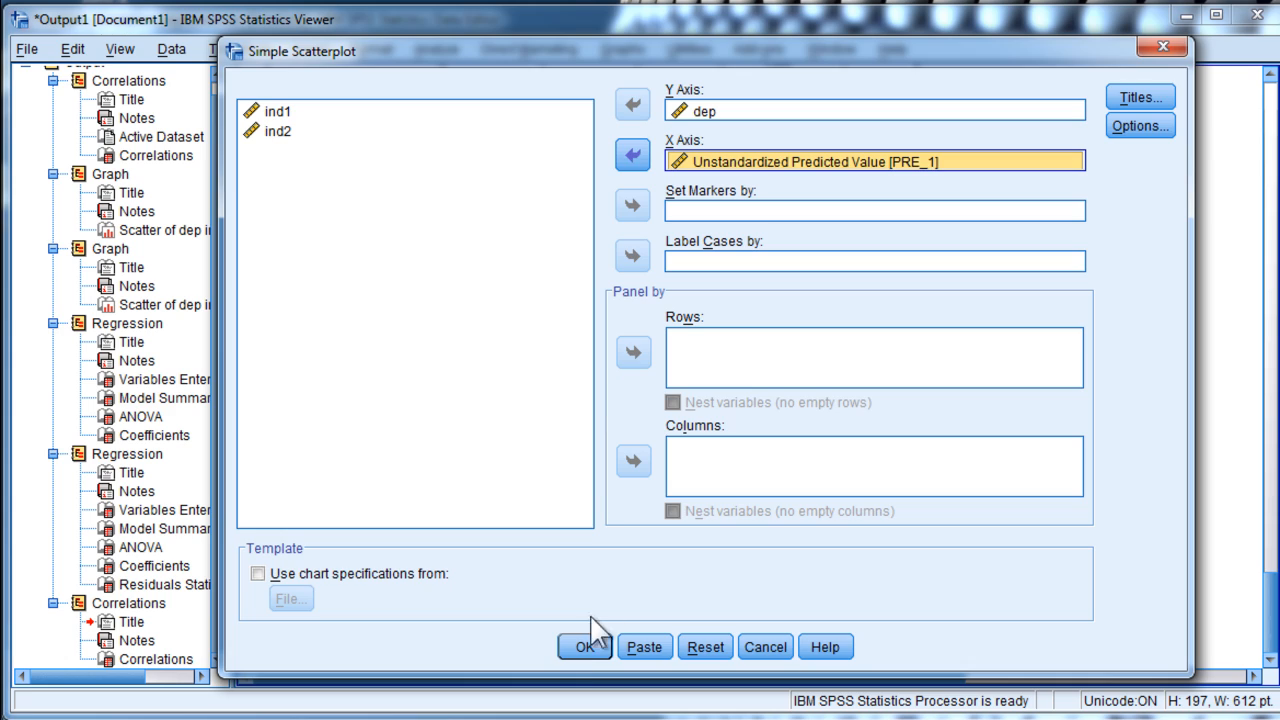
pyautogui.click(588, 648)
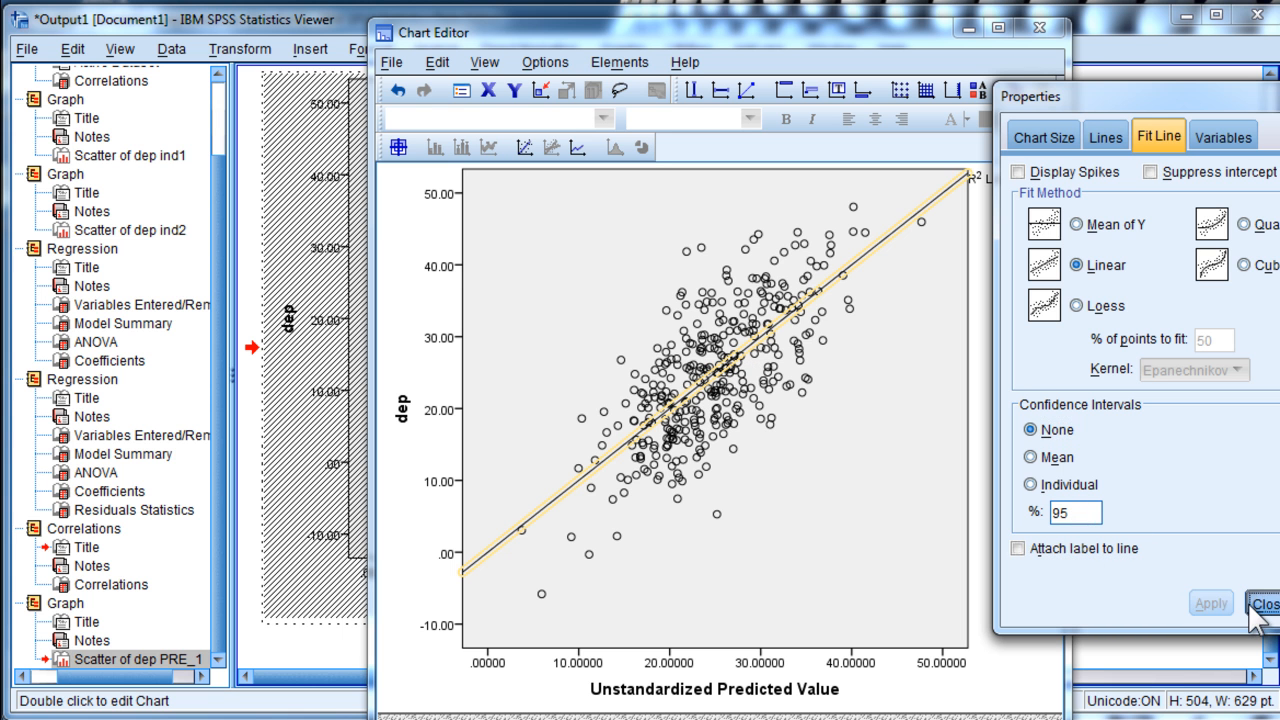
pyautogui.click(1264, 624)
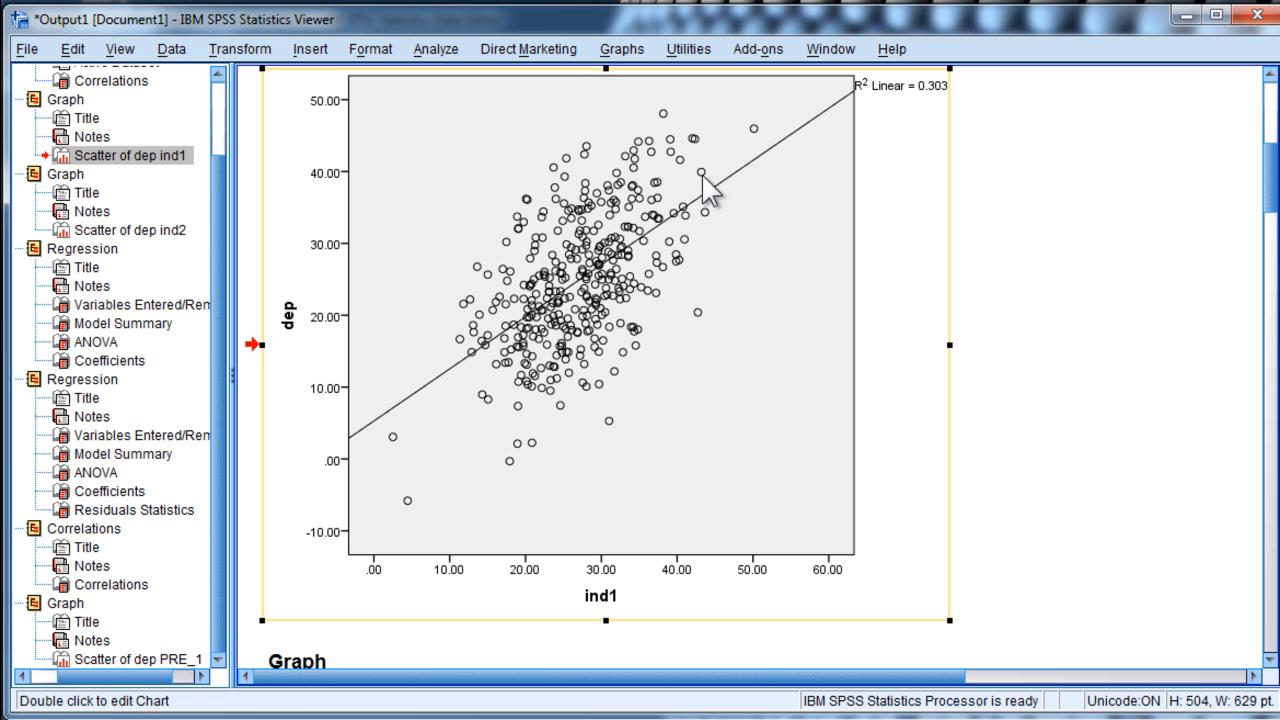
pyautogui.scroll(-3)
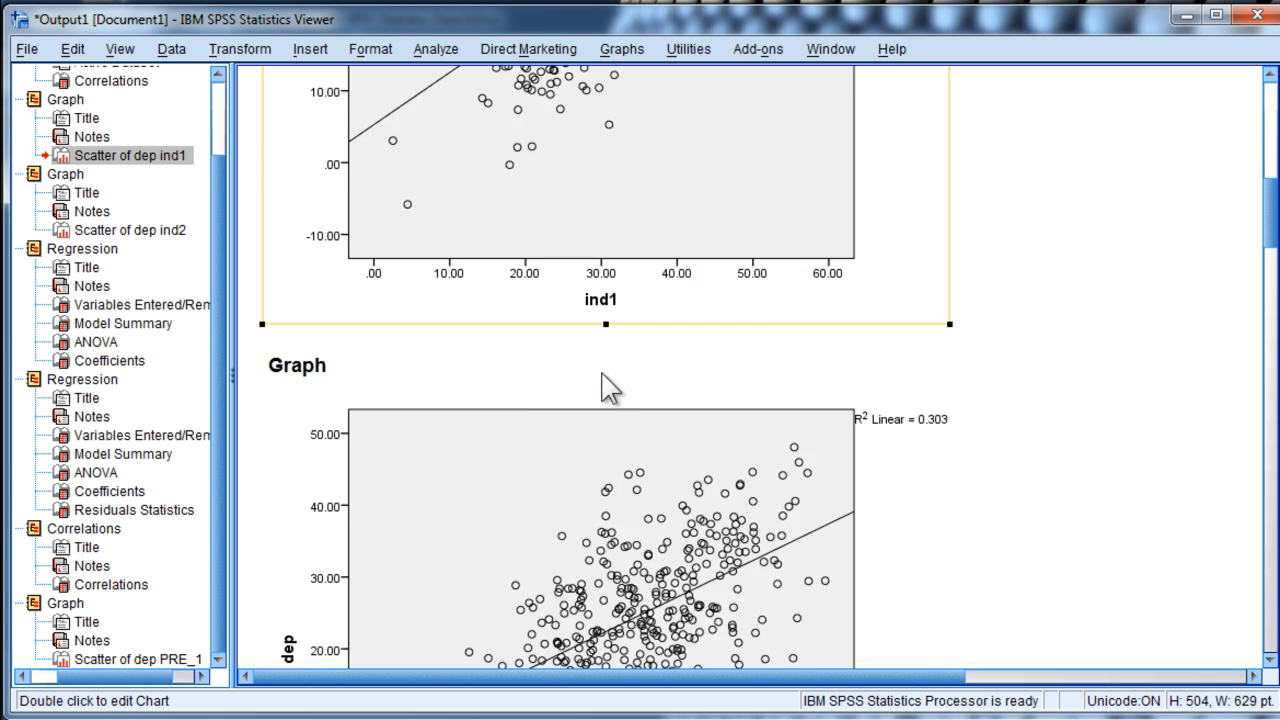
pyautogui.scroll(-3)
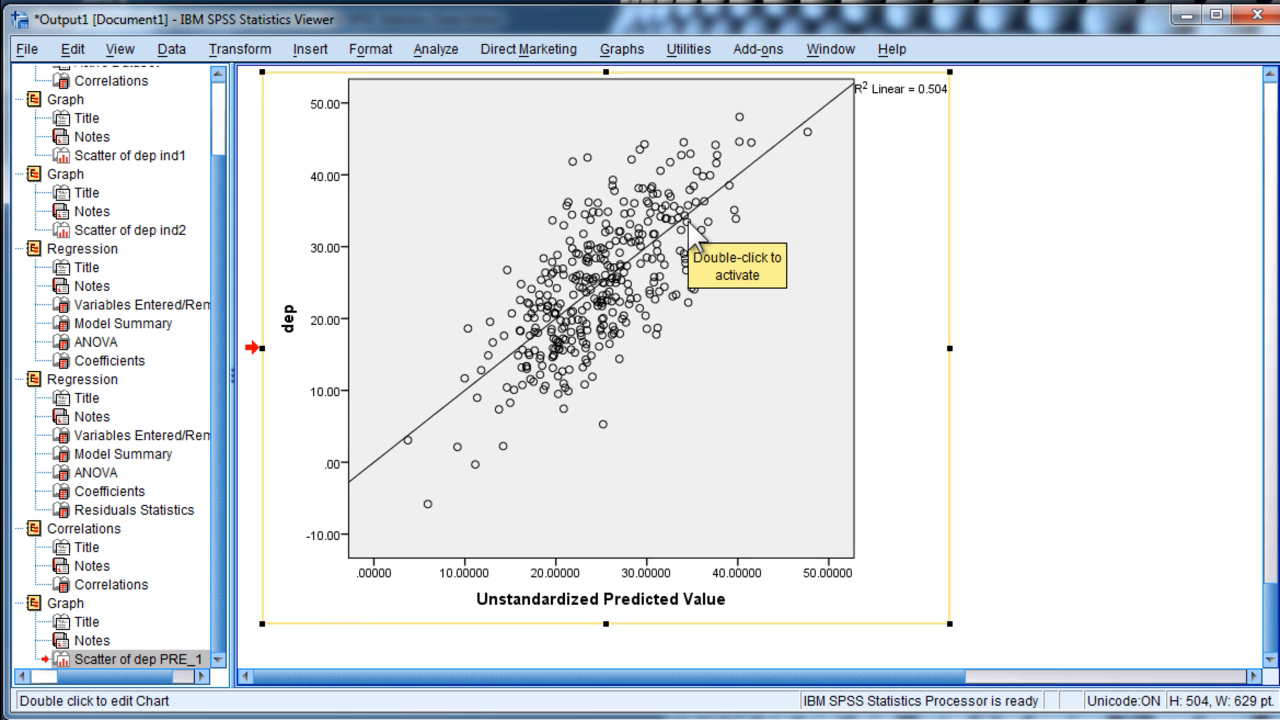
pyautogui.moveTo(700, 256)
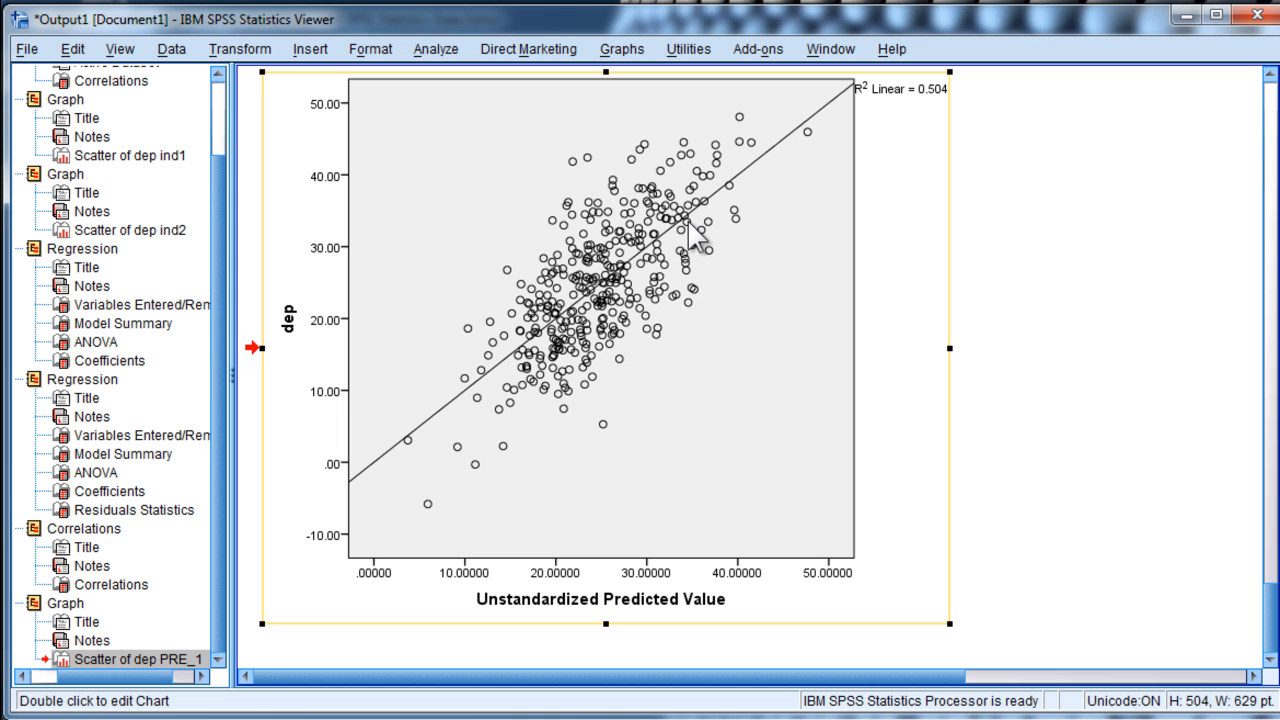